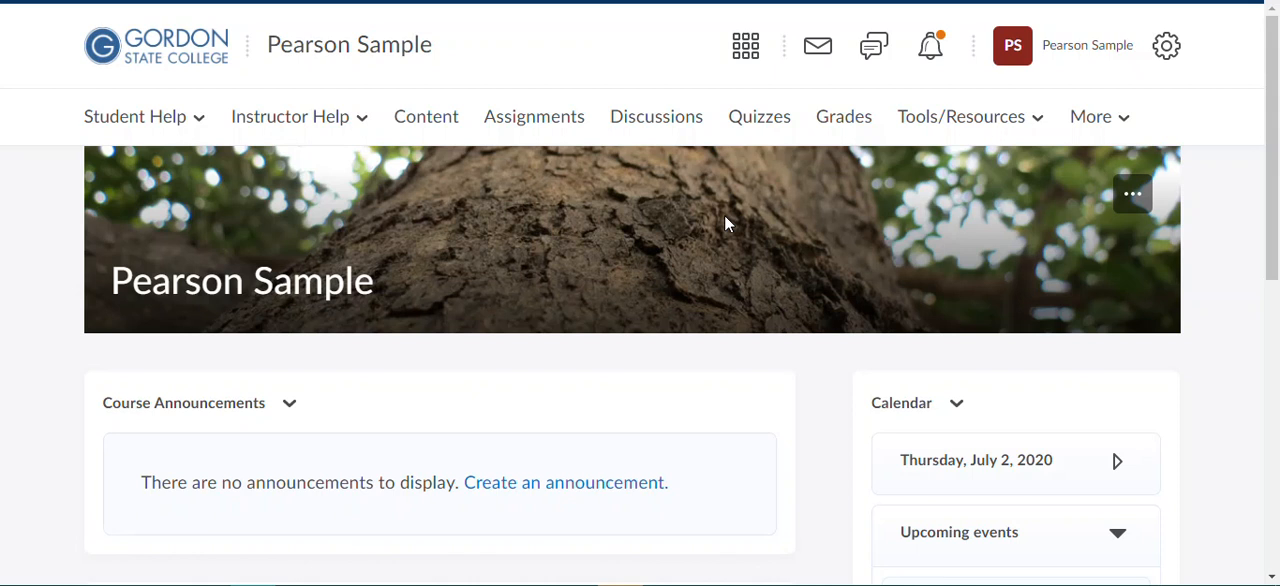
{"action": "mouse_move", "coordinate": [714, 302]}
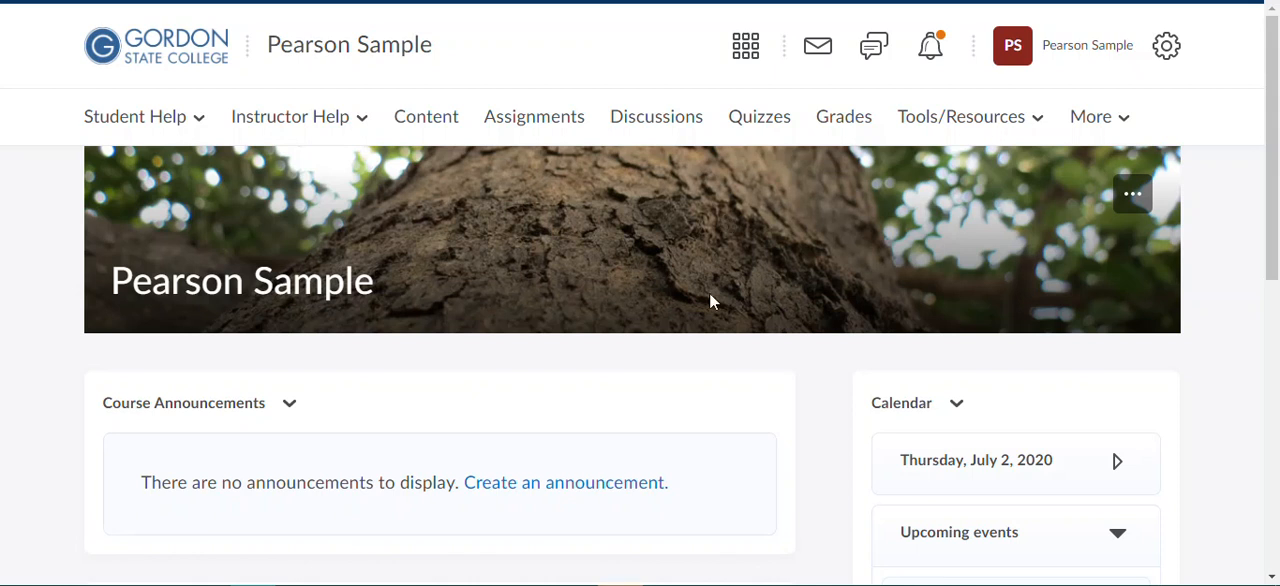
{"action": "mouse_move", "coordinate": [712, 320]}
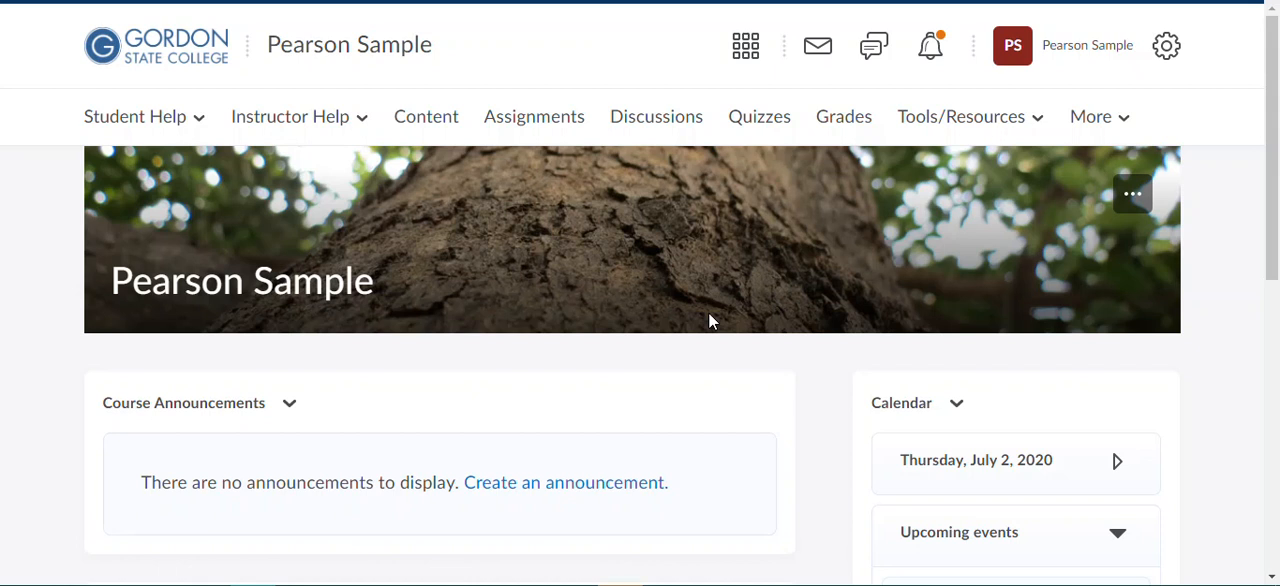
Step: Scroll the Pearson Sample course homepage down to the MyLab and Mastering Links widget
{"action": "scroll", "scroll_direction": "down", "scroll_amount": 3}
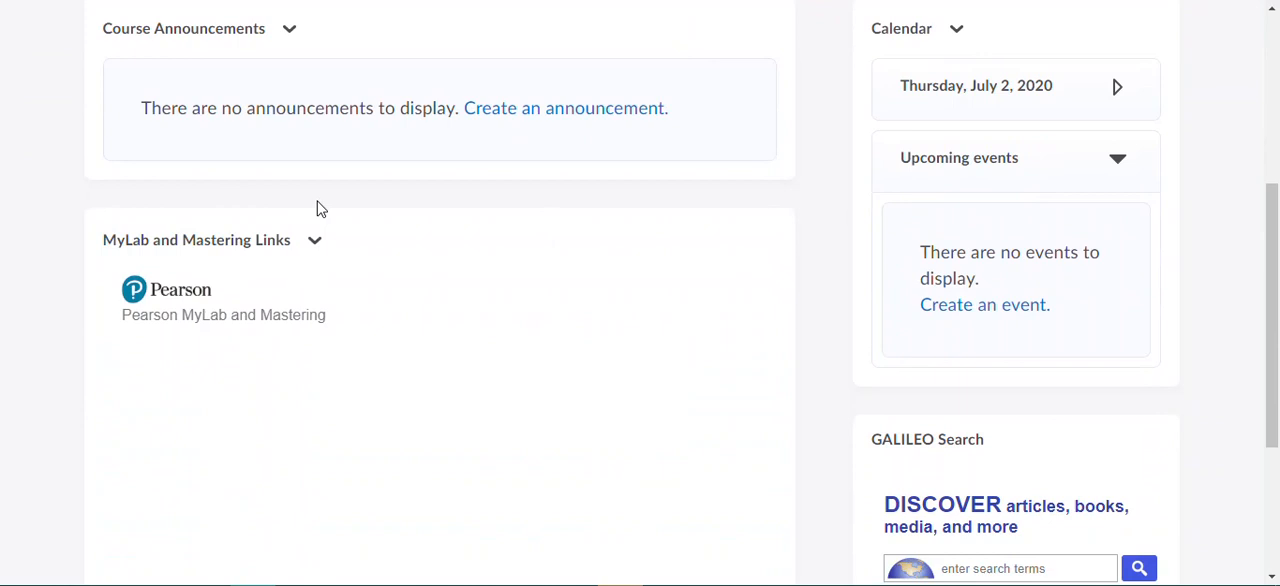
{"action": "mouse_move", "coordinate": [306, 345]}
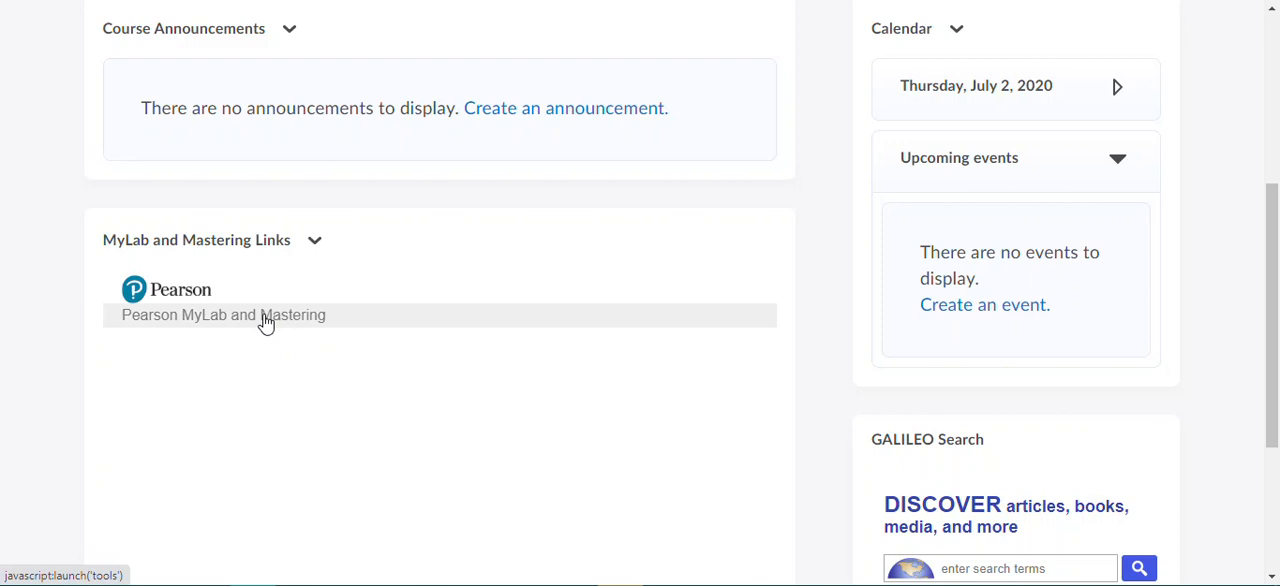
Step: Launch the Pearson MyLab and Mastering link from the widget to reach the Pearson welcome page
{"action": "left_click", "coordinate": [223, 315]}
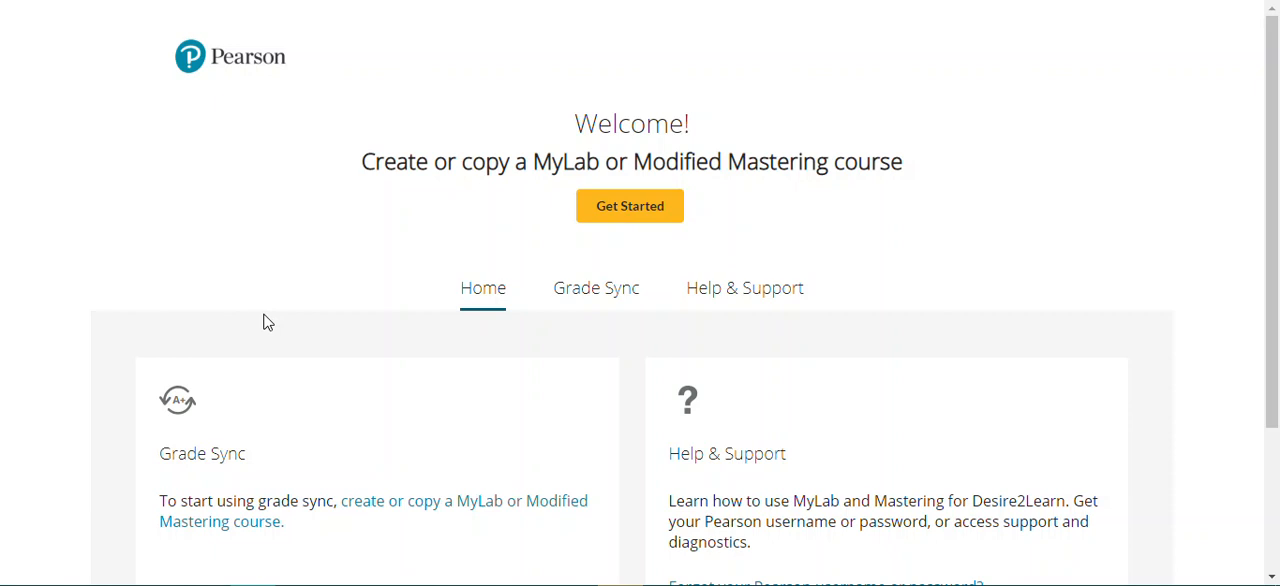
{"action": "mouse_move", "coordinate": [314, 248]}
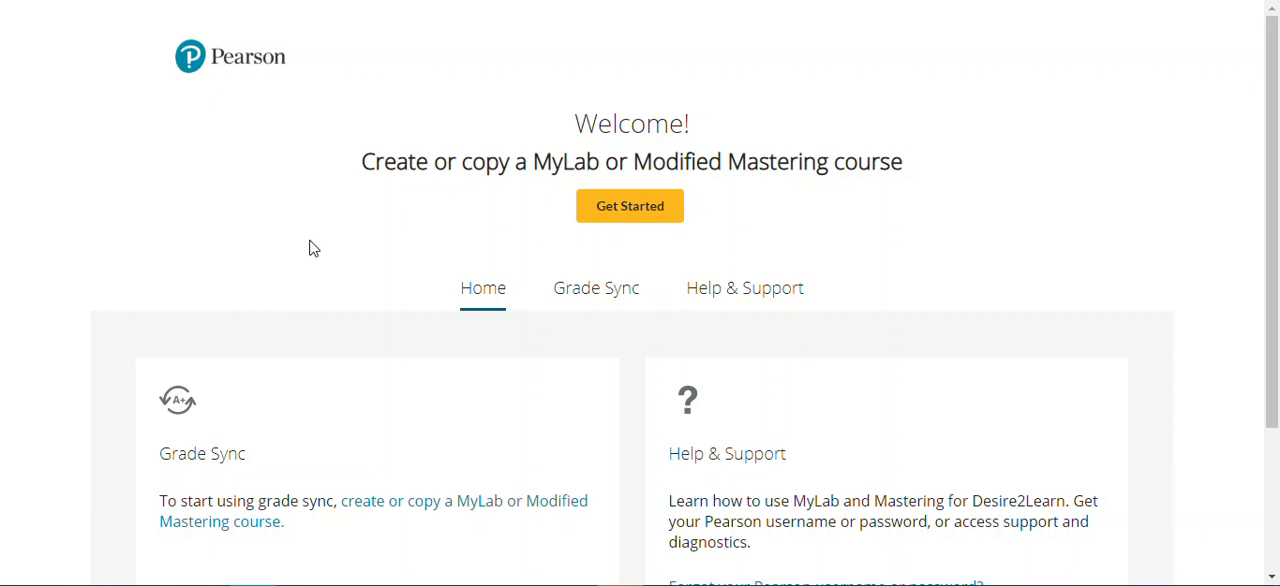
{"action": "mouse_move", "coordinate": [604, 216]}
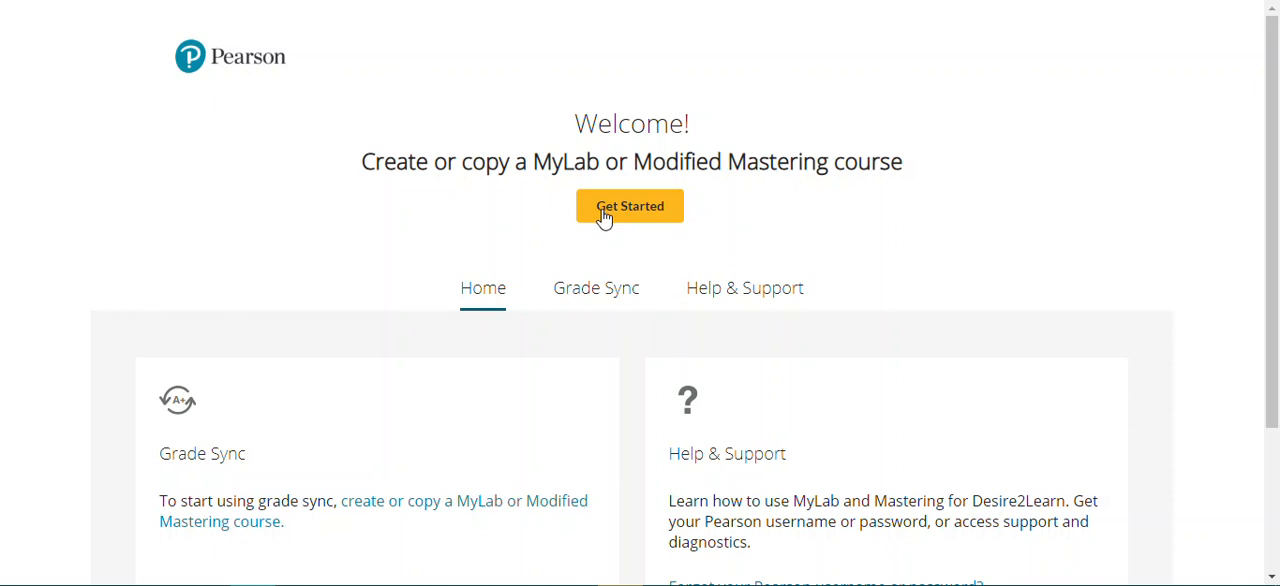
Step: Start course setup, scroll through the Pearson End User License Agreement and accept it
{"action": "left_click", "coordinate": [630, 206]}
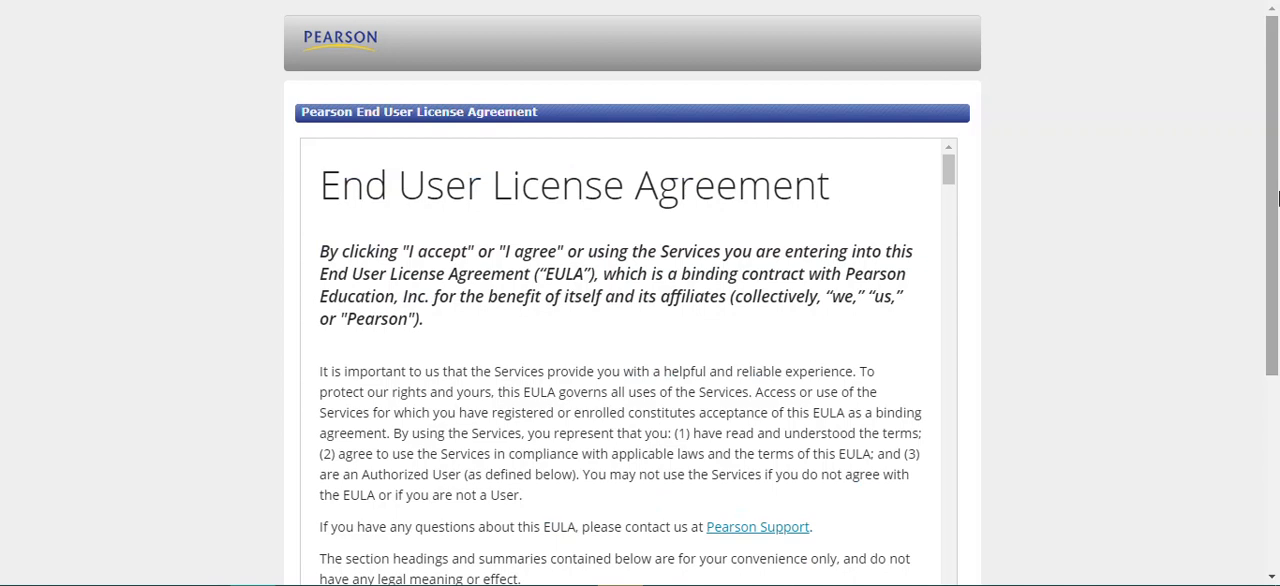
{"action": "scroll", "scroll_direction": "down", "scroll_amount": 3}
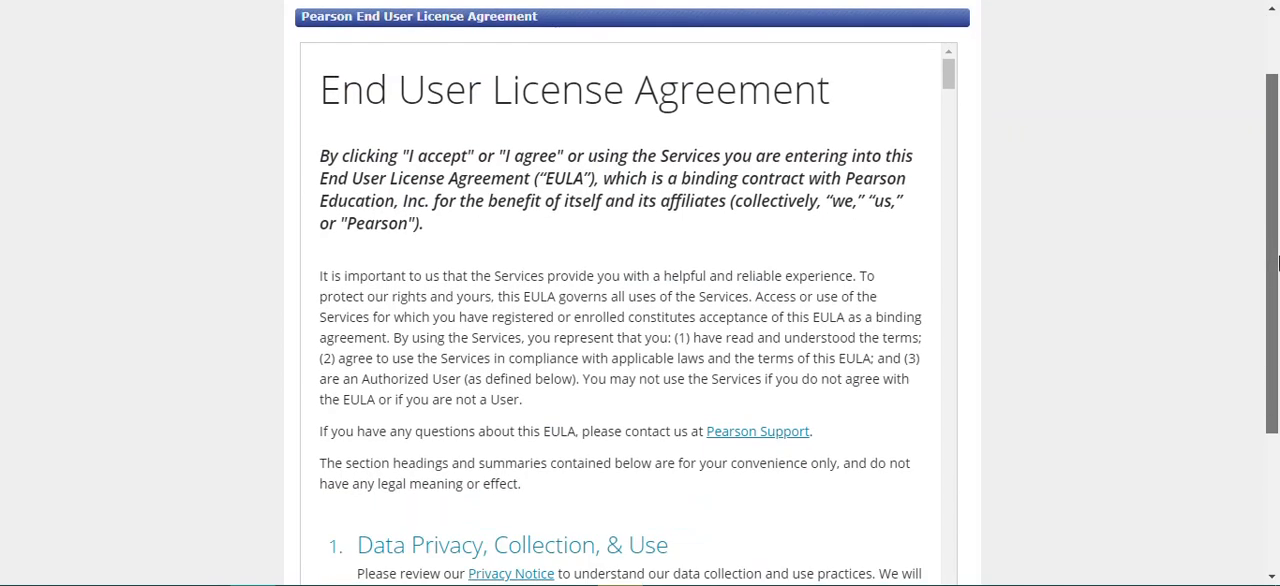
{"action": "scroll", "scroll_direction": "down", "scroll_amount": 3}
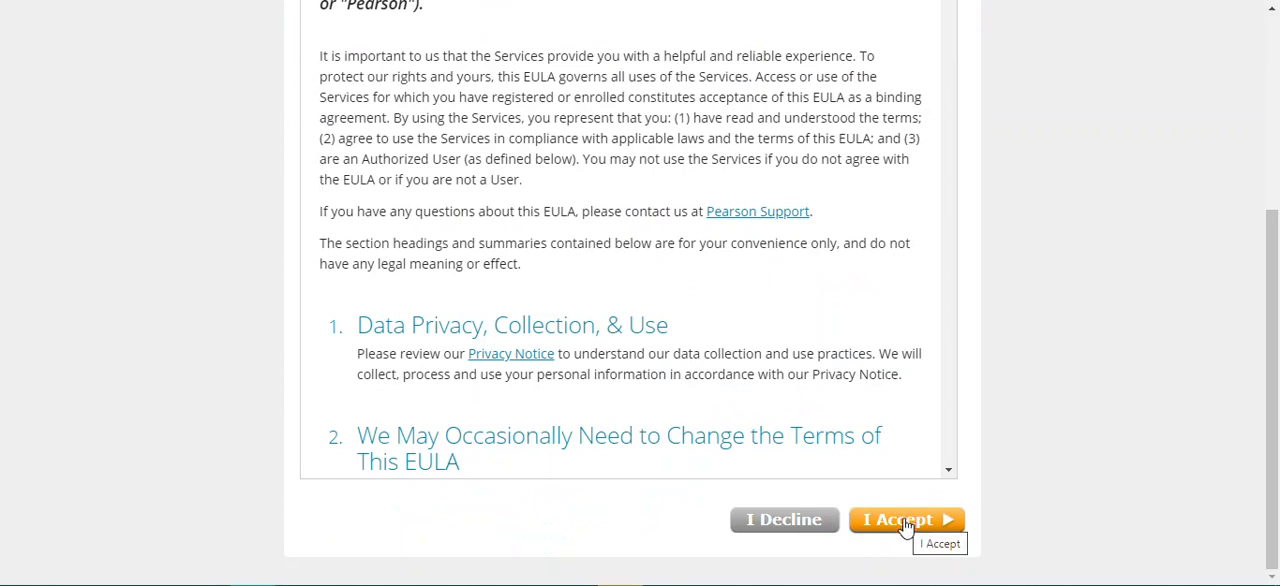
{"action": "left_click", "coordinate": [905, 519]}
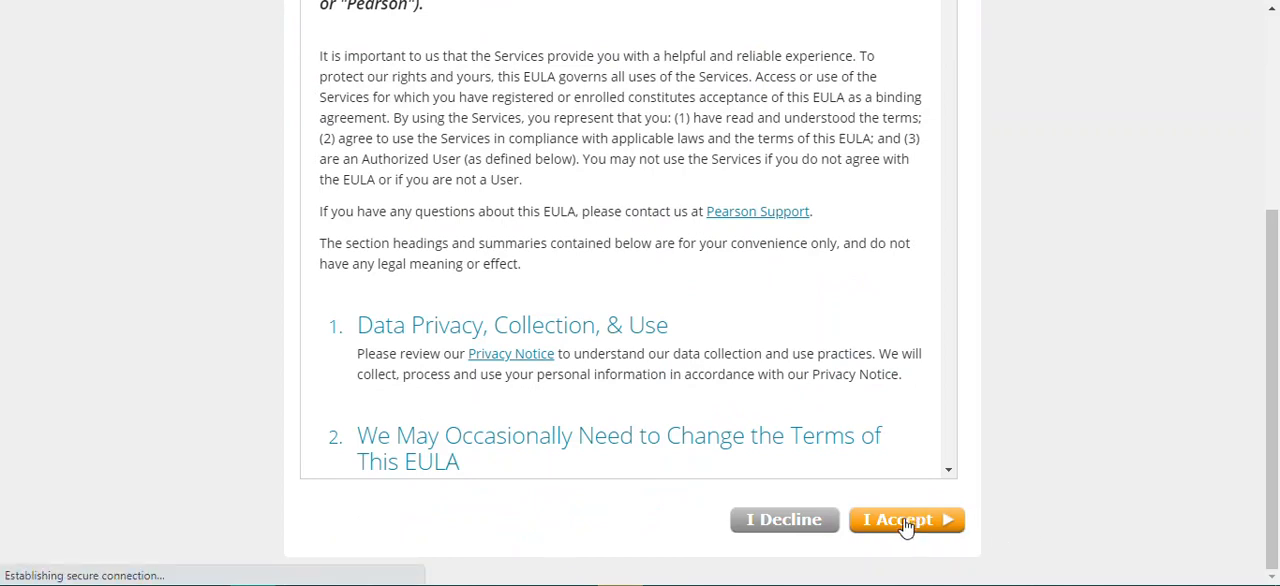
{"action": "left_click", "coordinate": [905, 519]}
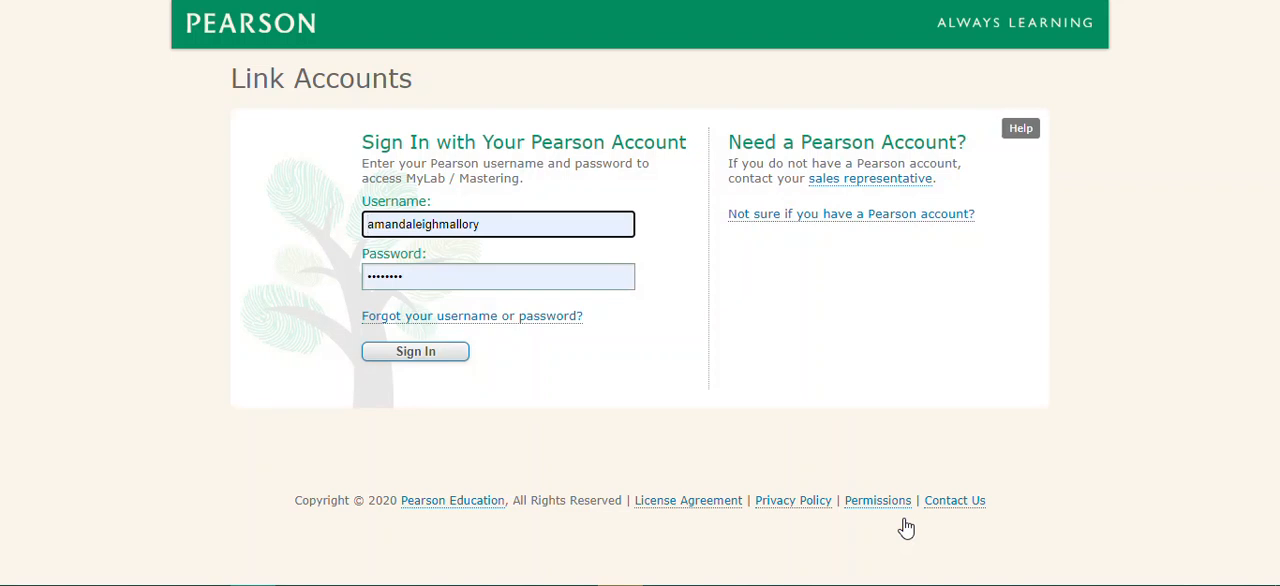
{"action": "left_click", "coordinate": [499, 224]}
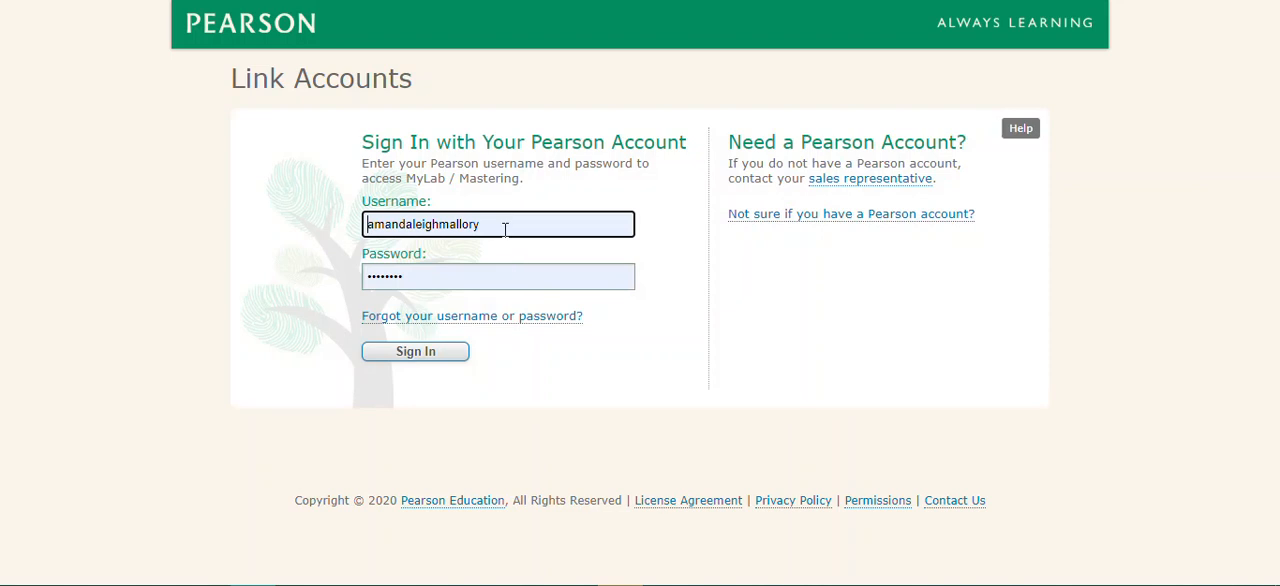
{"action": "left_click", "coordinate": [498, 224]}
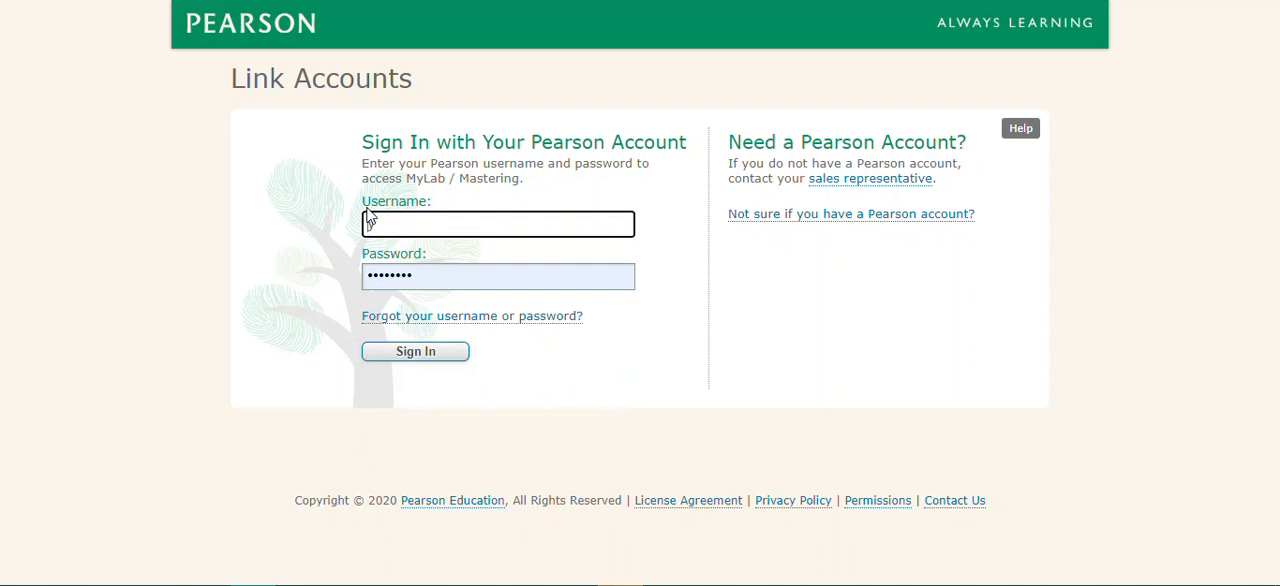
{"action": "type", "text": "gordonly"}
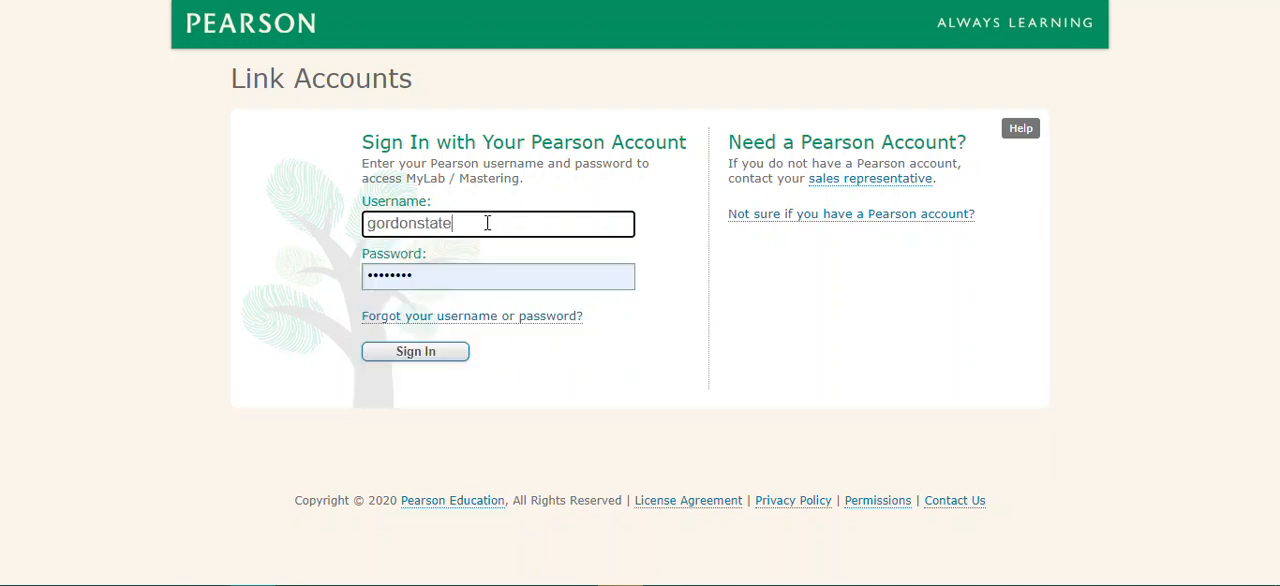
{"action": "type", "text": "admin"}
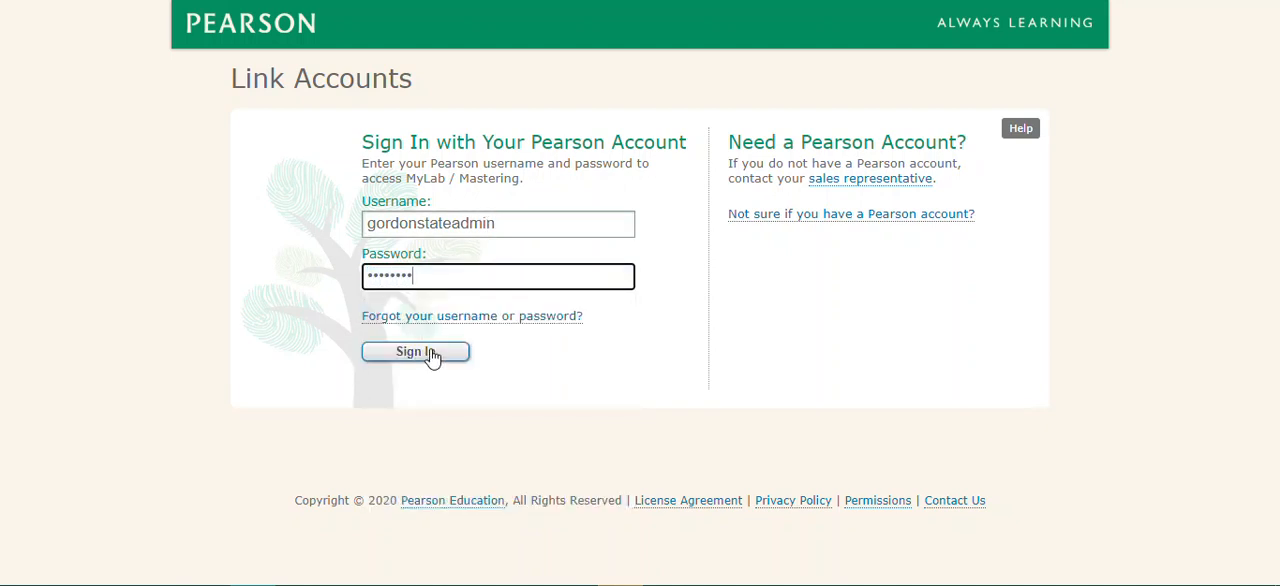
{"action": "left_click", "coordinate": [415, 351]}
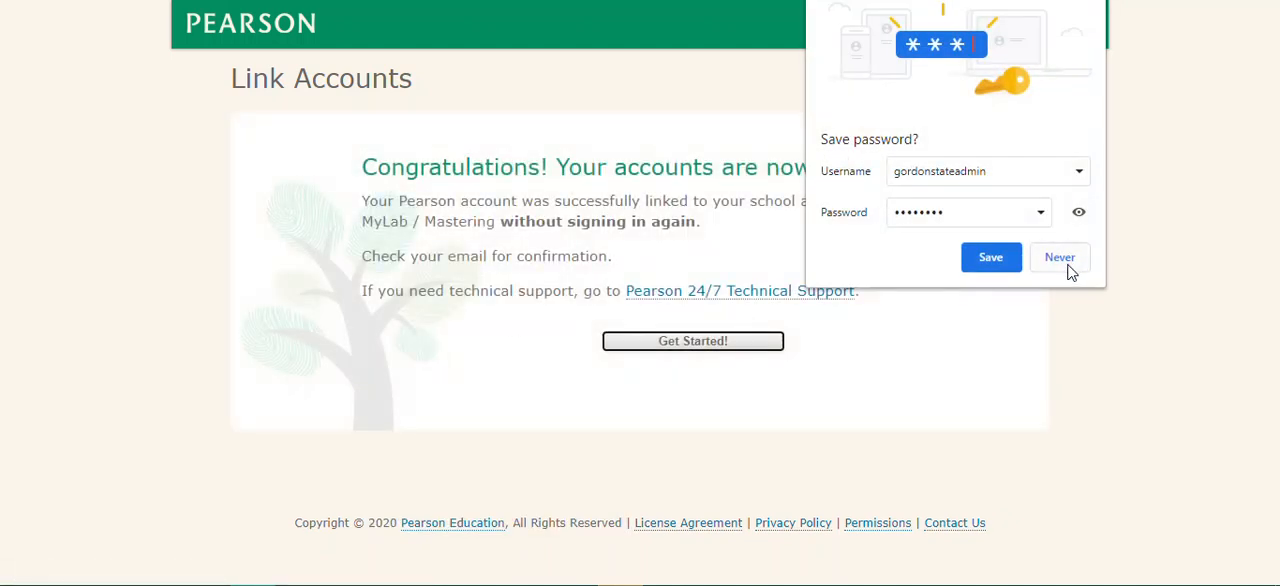
Step: Choose Never on the browser's save-password prompt
{"action": "left_click", "coordinate": [1059, 257]}
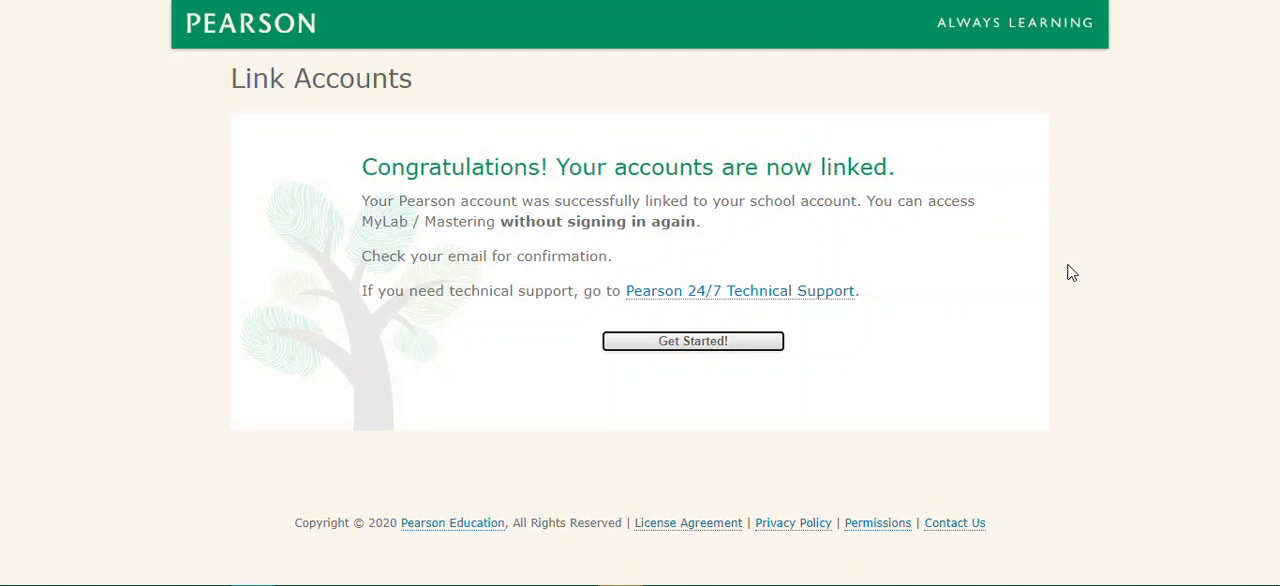
{"action": "mouse_move", "coordinate": [652, 193]}
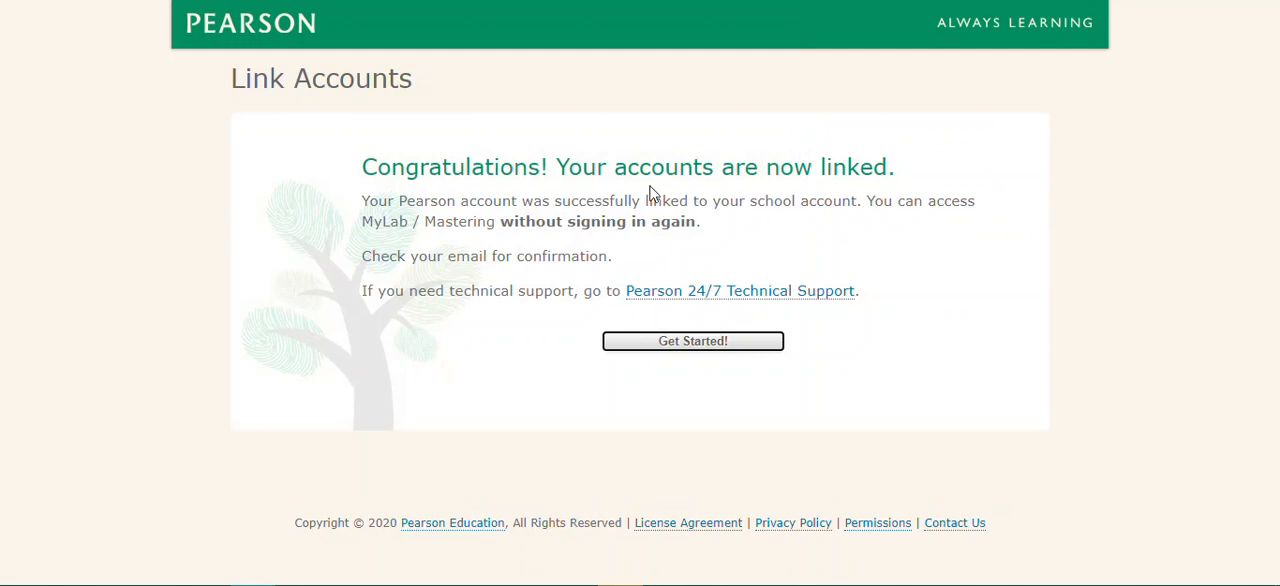
{"action": "mouse_move", "coordinate": [940, 197]}
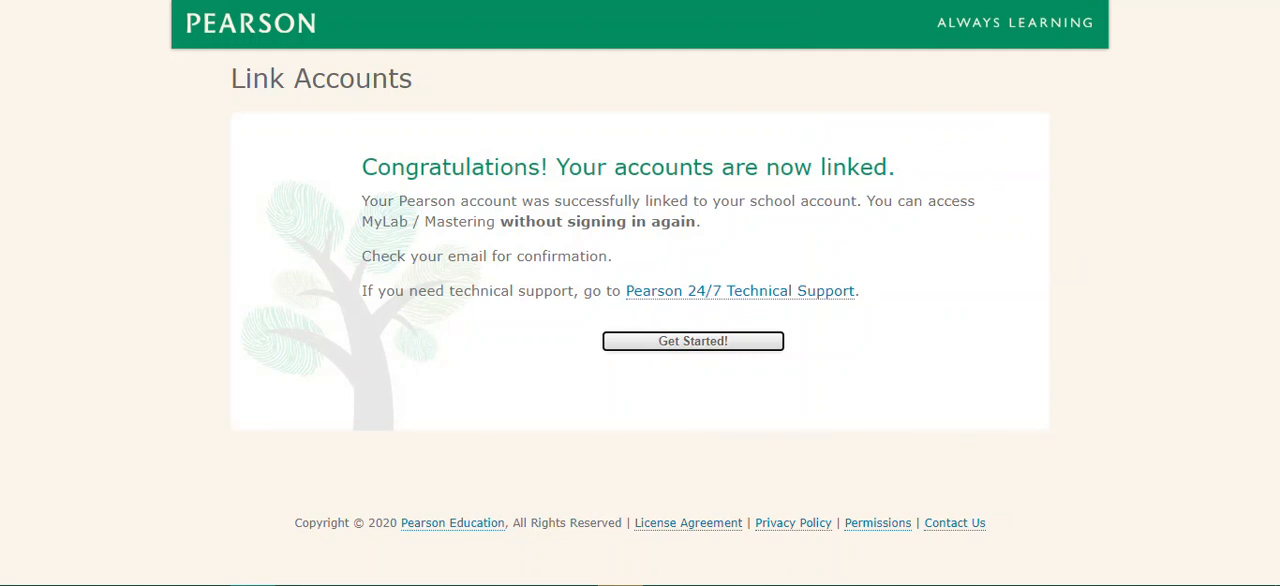
Step: Continue past the accounts-linked confirmation and the welcome page to Create a Course
{"action": "left_click", "coordinate": [692, 341]}
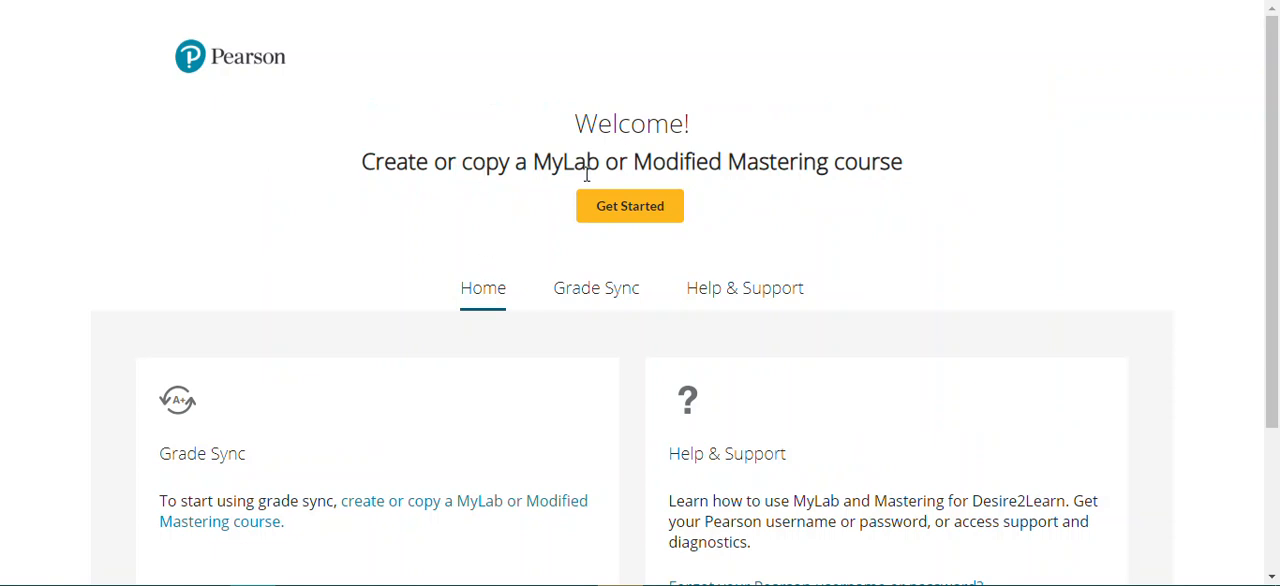
{"action": "mouse_move", "coordinate": [602, 220]}
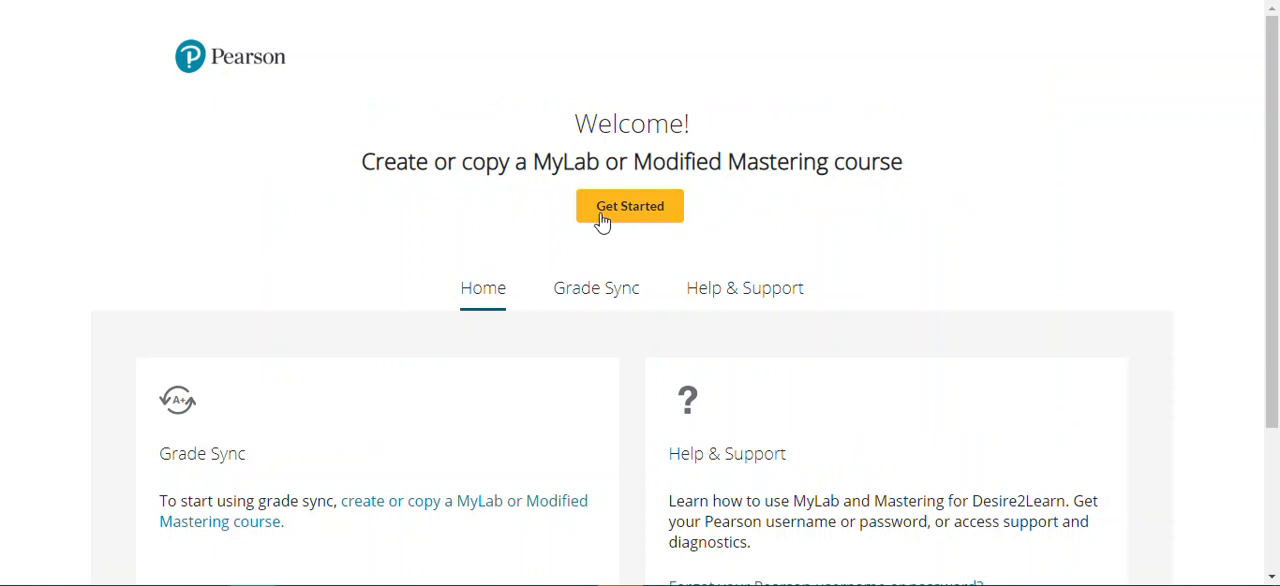
{"action": "left_click", "coordinate": [630, 206]}
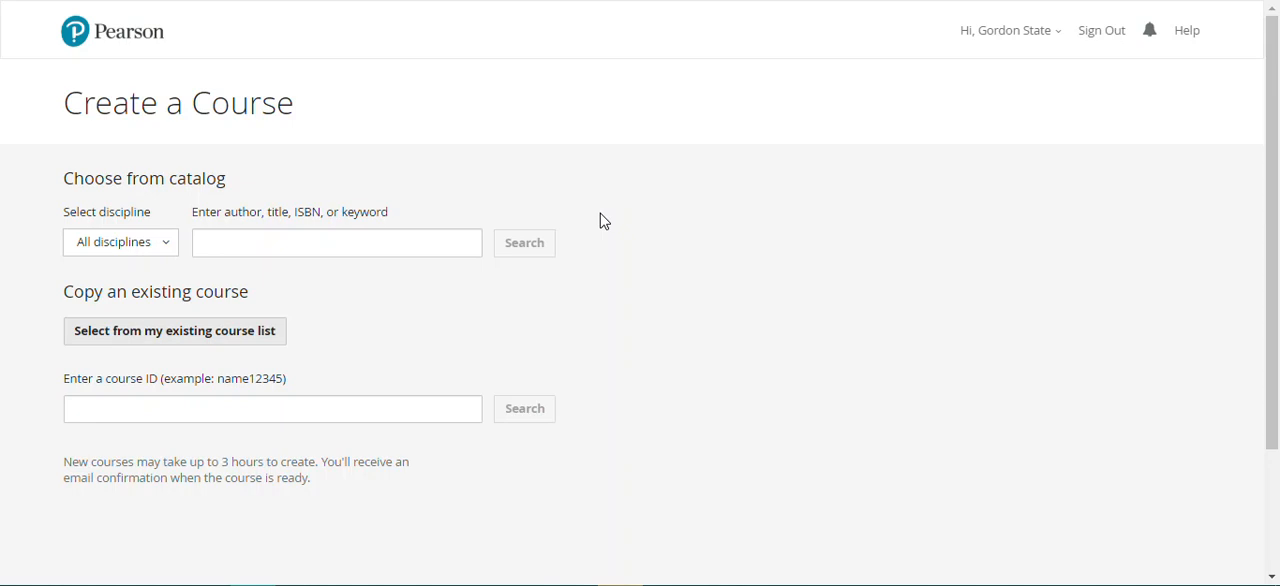
{"action": "mouse_move", "coordinate": [645, 297]}
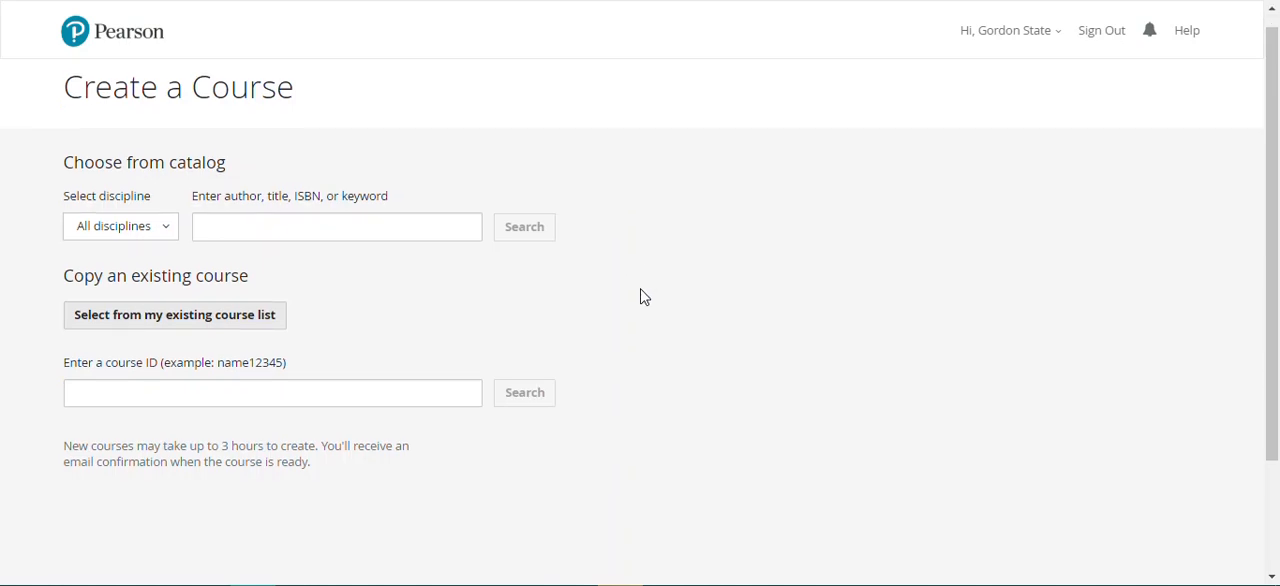
Step: Search existing courses and select MATH 1111 - Gordon State as the course to copy
{"action": "left_click", "coordinate": [336, 226]}
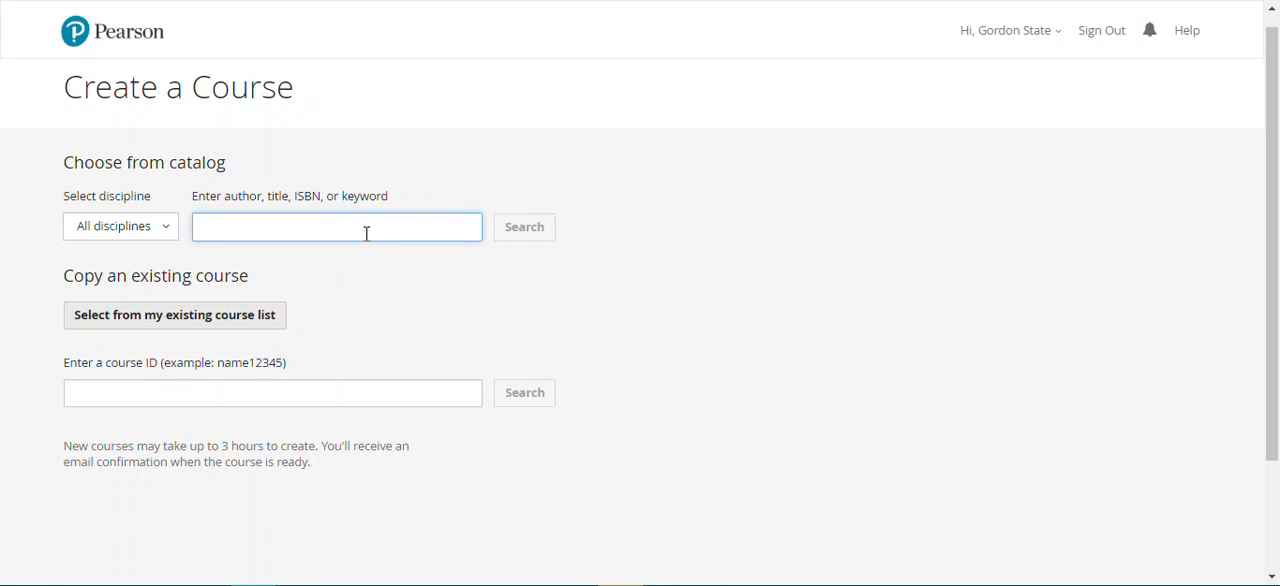
{"action": "mouse_move", "coordinate": [266, 230]}
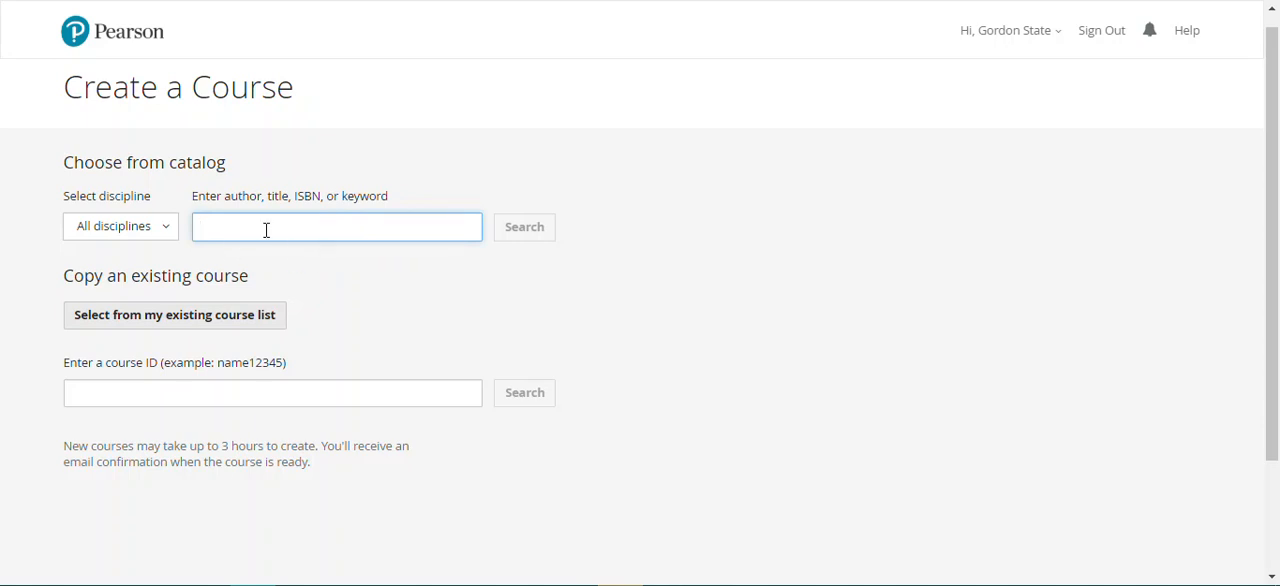
{"action": "left_click", "coordinate": [336, 227]}
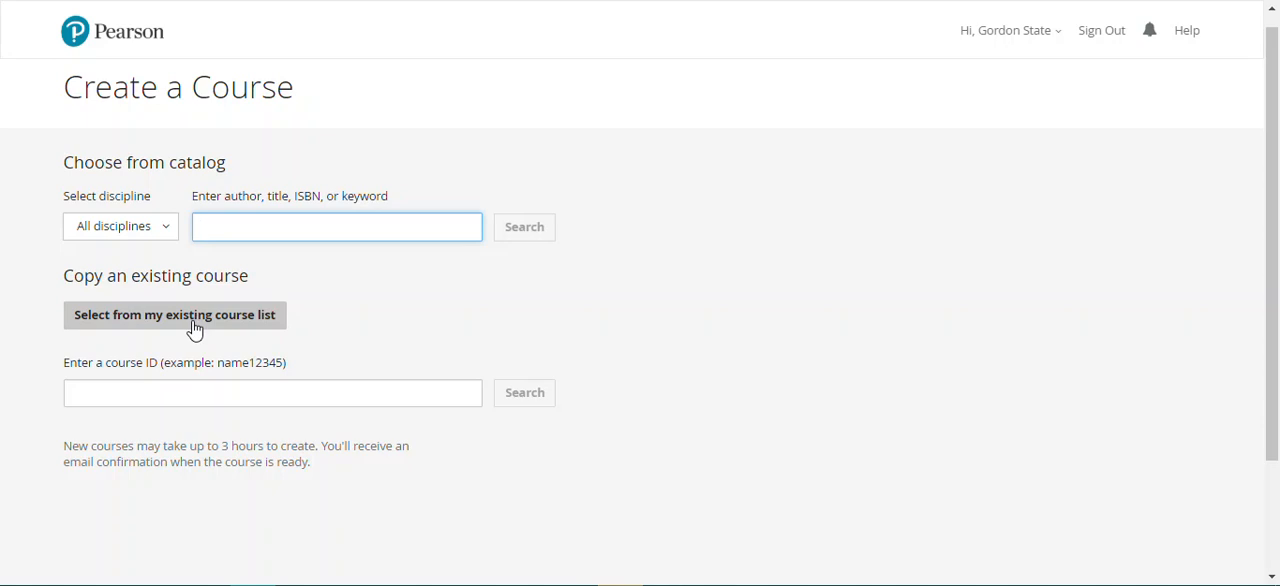
{"action": "left_click", "coordinate": [174, 314]}
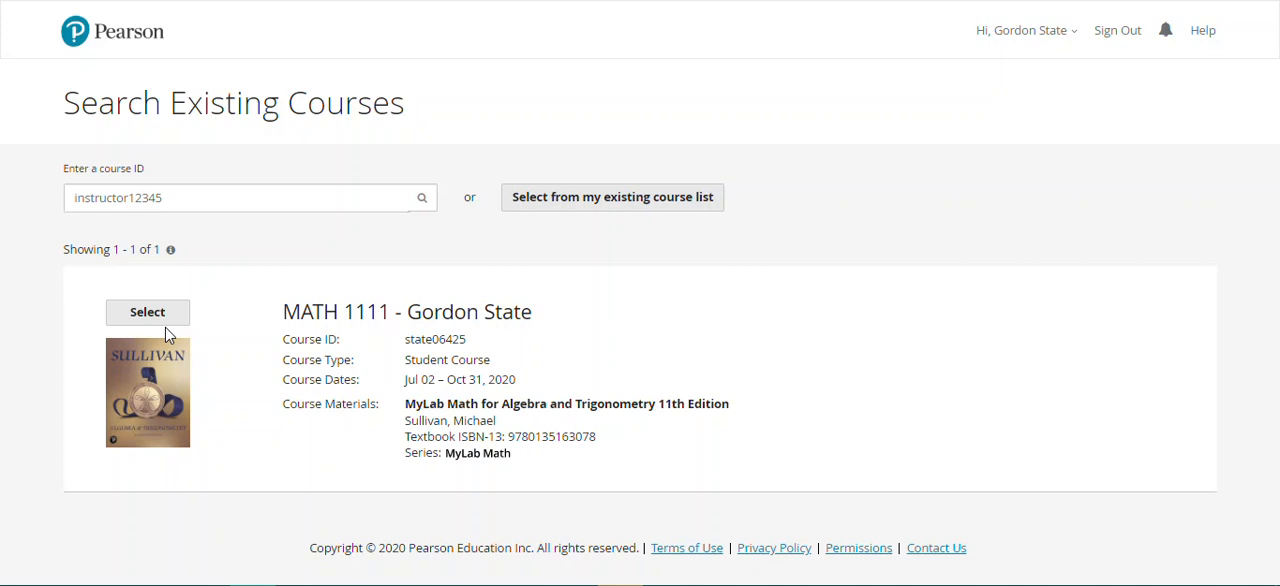
{"action": "left_click", "coordinate": [147, 312]}
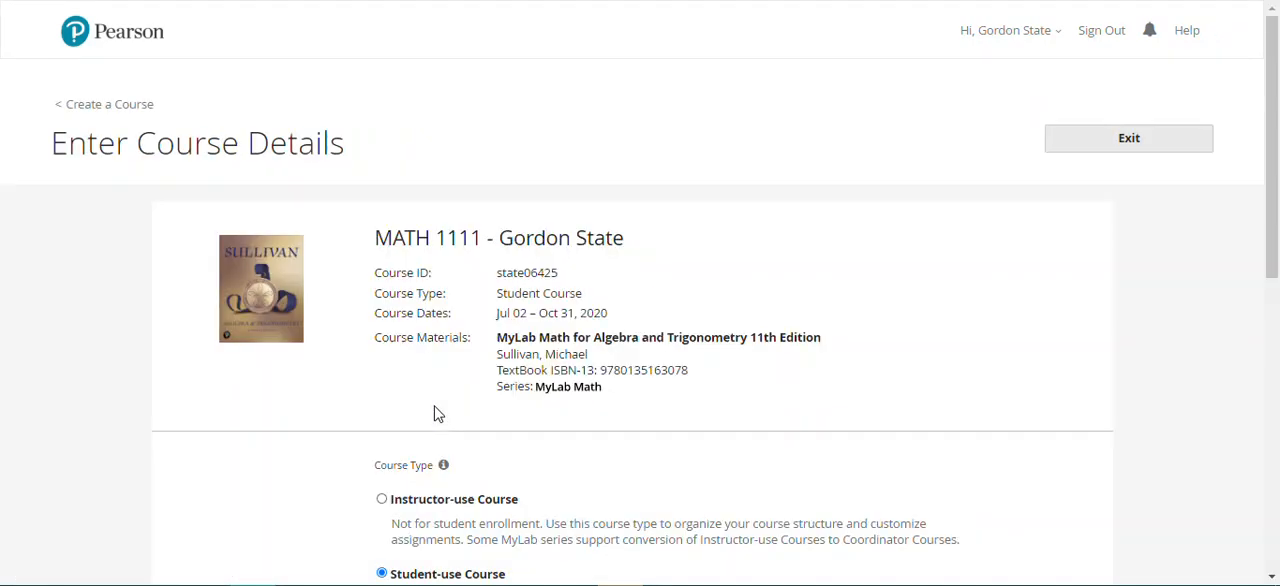
Step: Keep Student-use Course selected and enter 'MATH 1111 - Gordon State D2L' as the course name
{"action": "scroll", "scroll_direction": "down", "scroll_amount": 3}
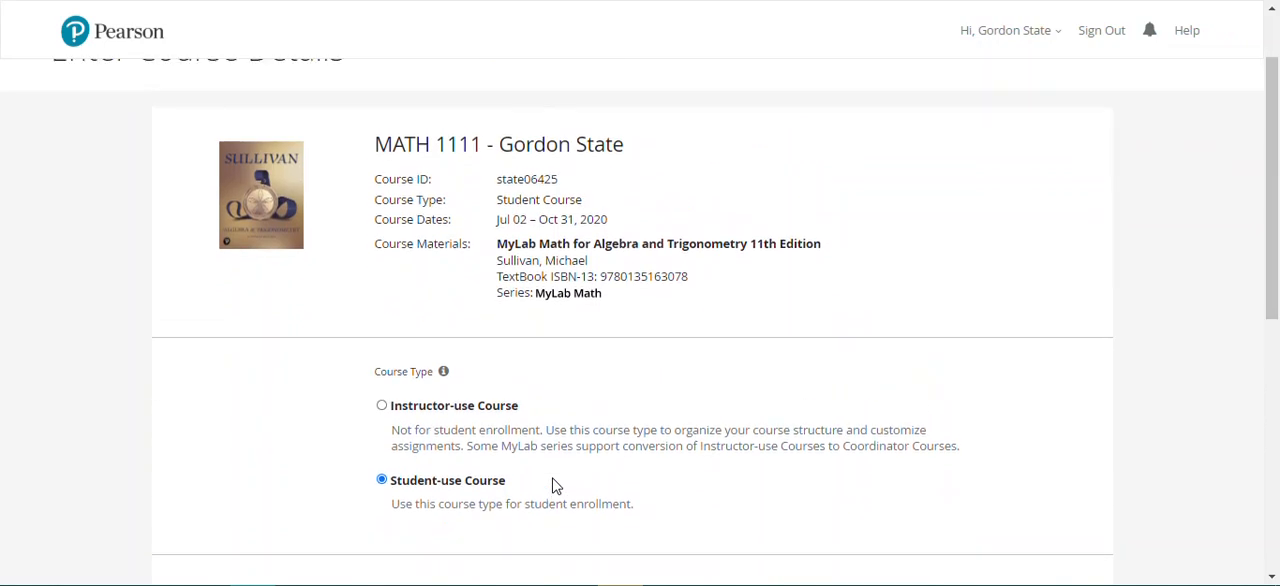
{"action": "scroll", "scroll_direction": "down", "scroll_amount": 3}
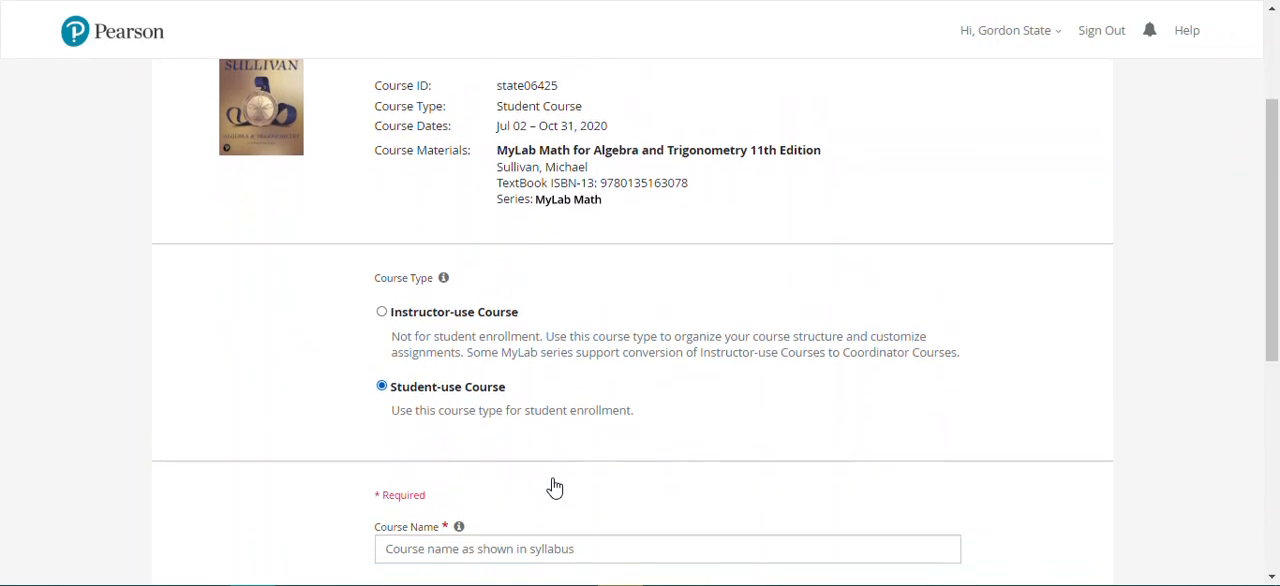
{"action": "mouse_move", "coordinate": [548, 437]}
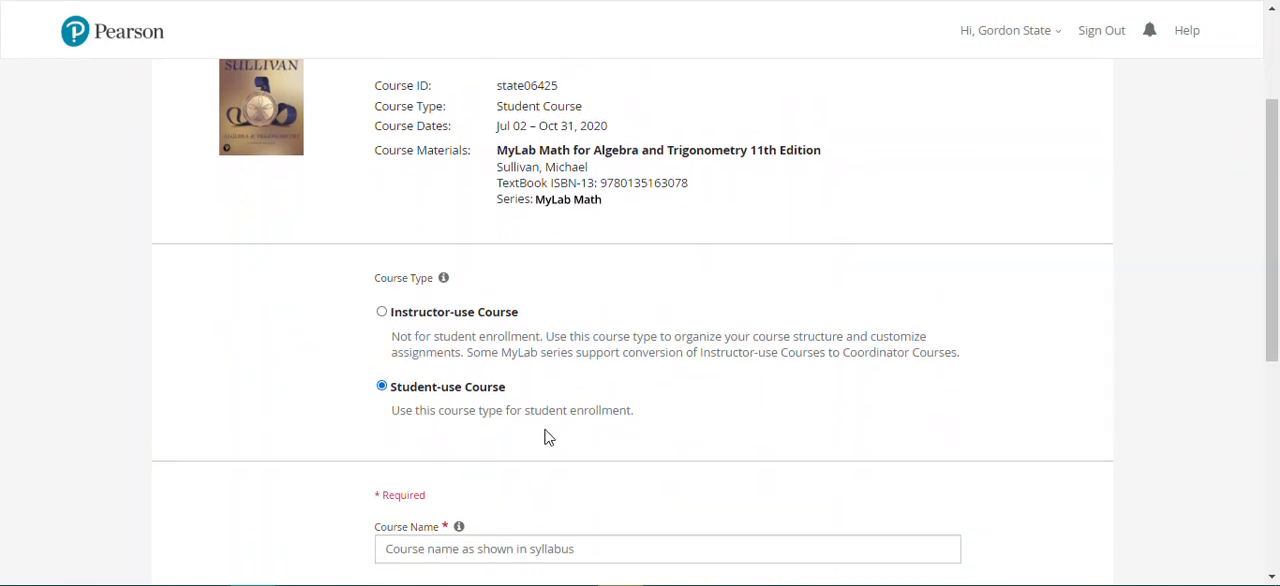
{"action": "scroll", "scroll_direction": "down", "scroll_amount": 3}
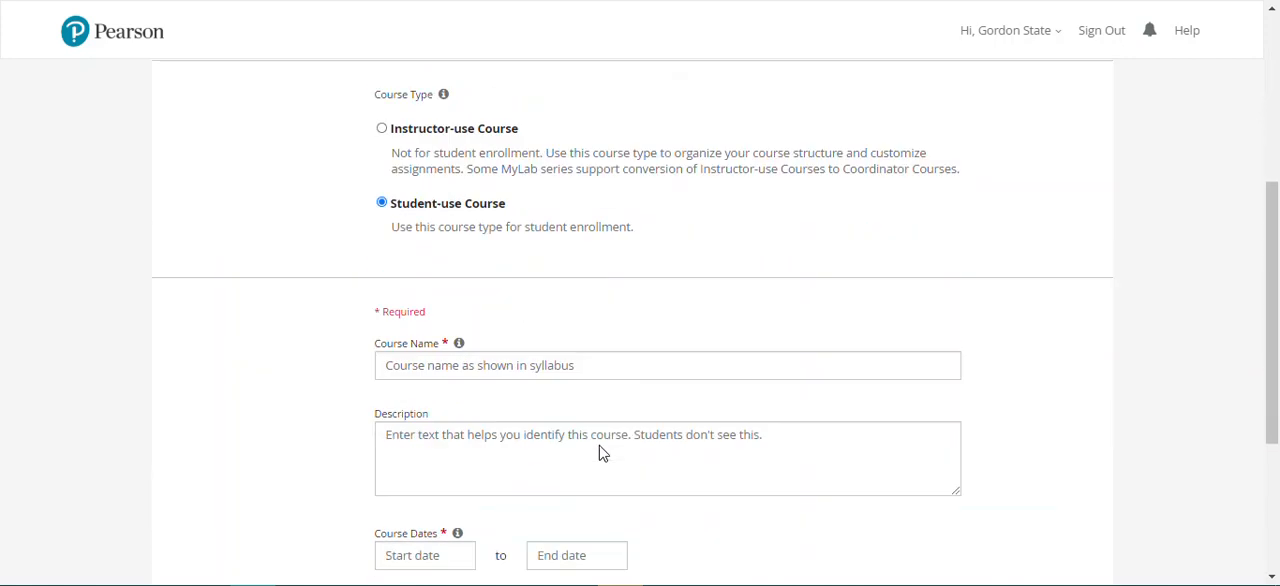
{"action": "left_click", "coordinate": [667, 365]}
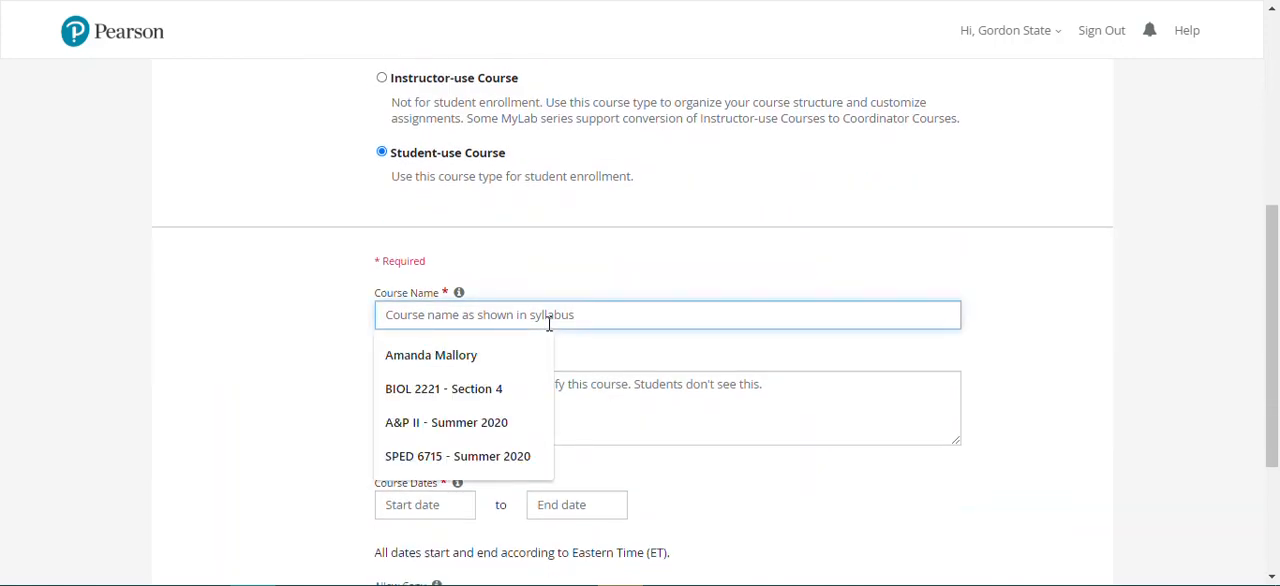
{"action": "type", "text": "MATH 1111 -"}
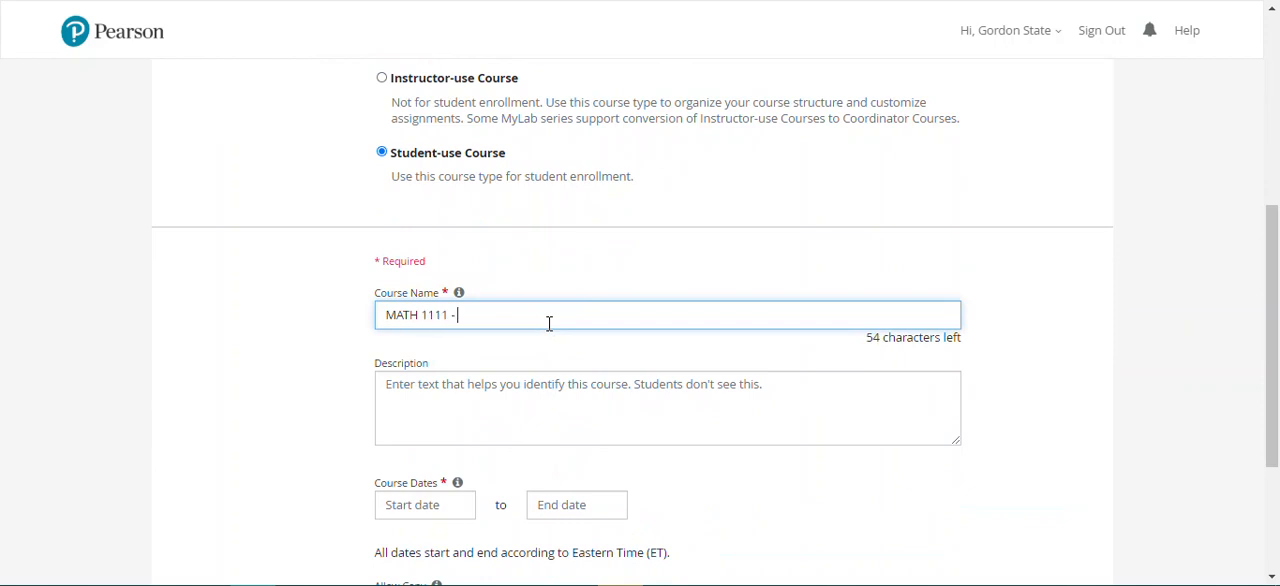
{"action": "type", "text": "Gordon State D2L"}
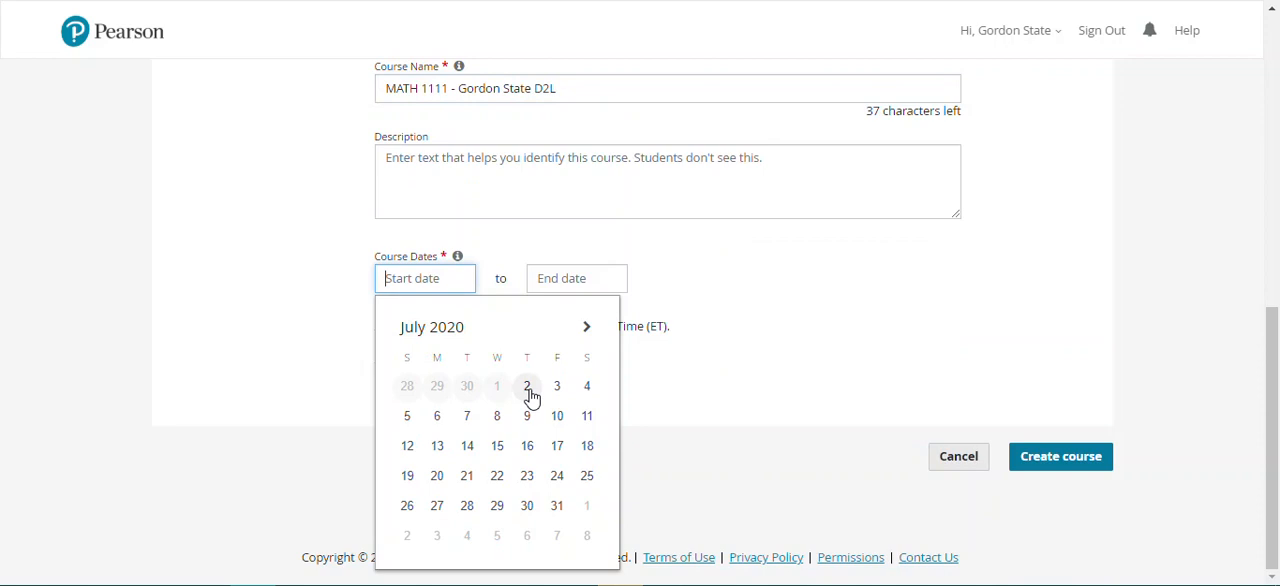
Step: Set the start date to Jul 02, 2020 and end date to Dec 31, 2020, then create the course
{"action": "left_click", "coordinate": [527, 386]}
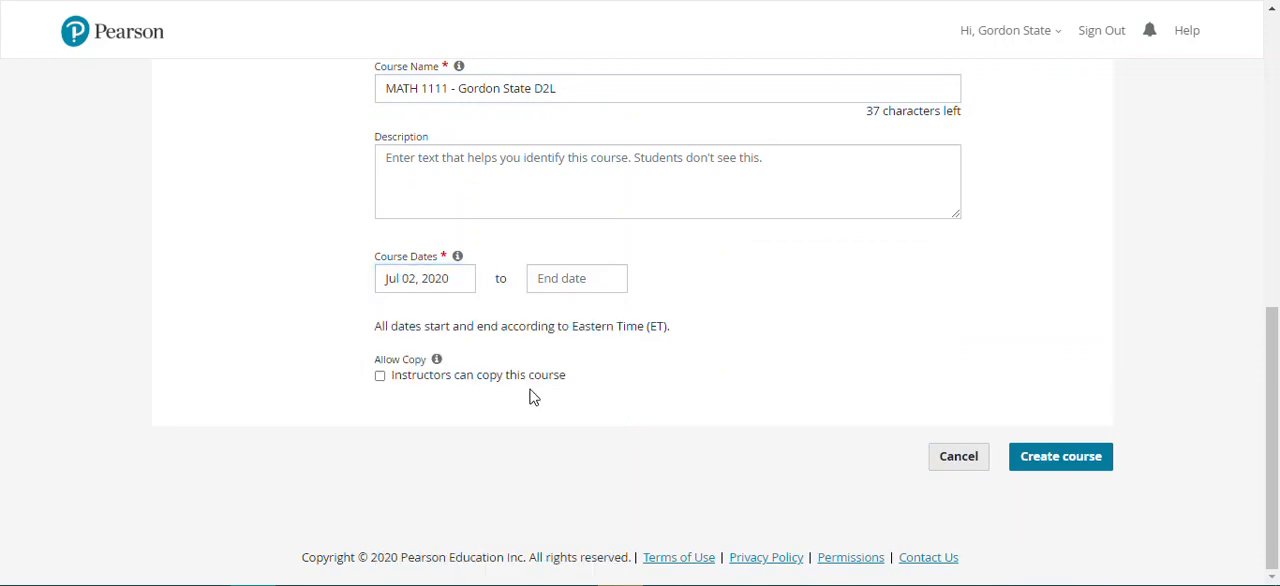
{"action": "left_click", "coordinate": [576, 278]}
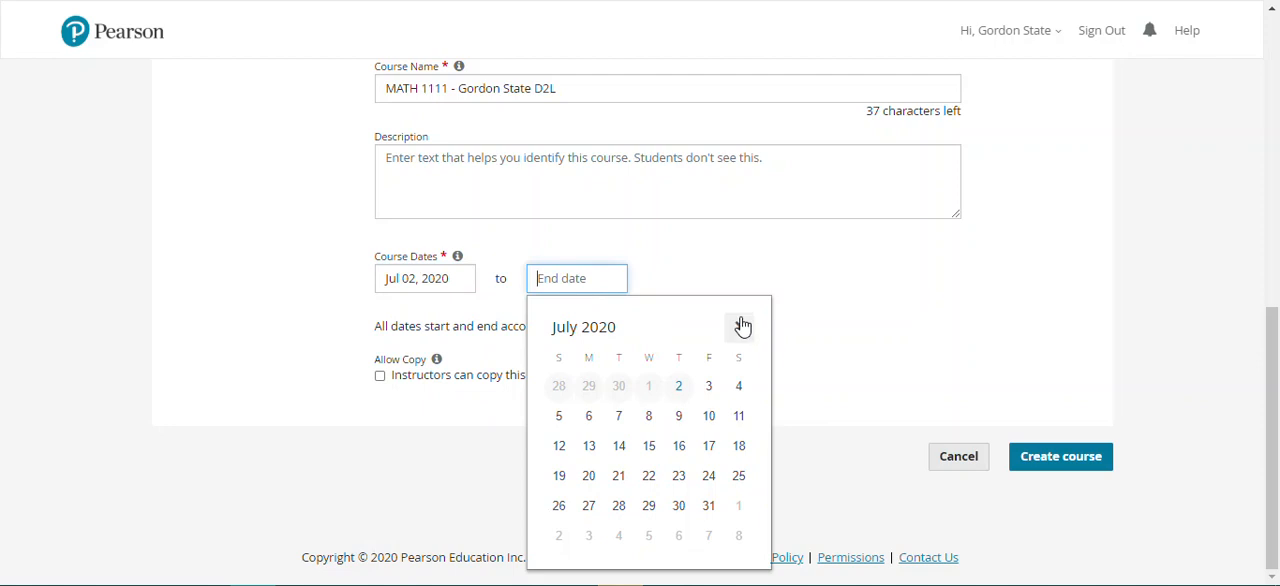
{"action": "left_click", "coordinate": [739, 327]}
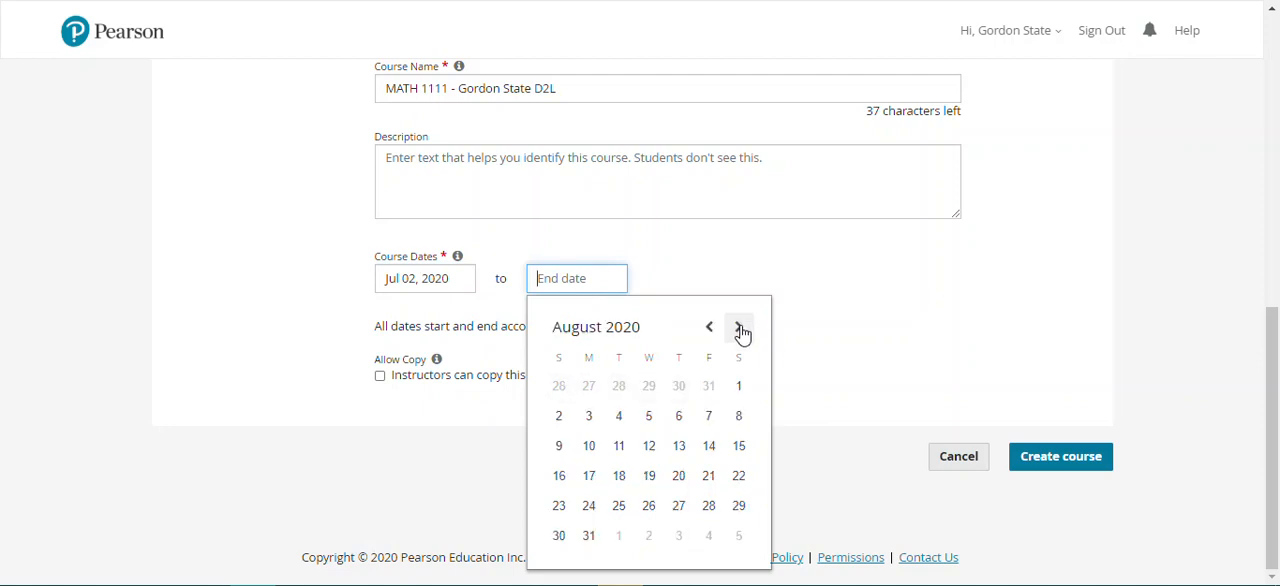
{"action": "left_click", "coordinate": [738, 326]}
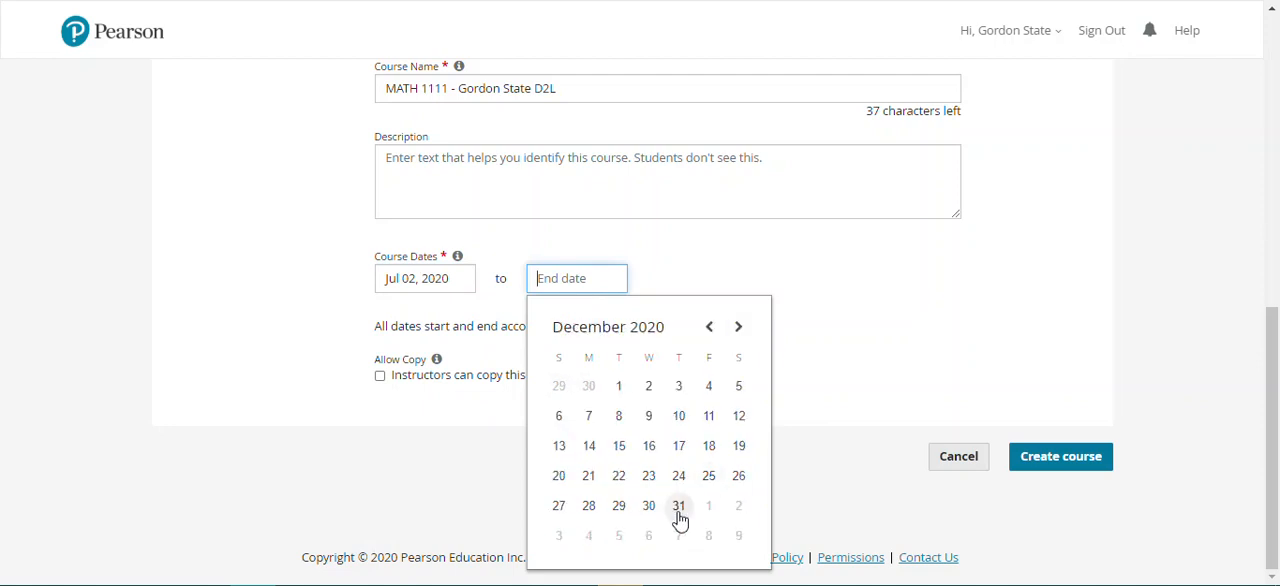
{"action": "left_click", "coordinate": [679, 505]}
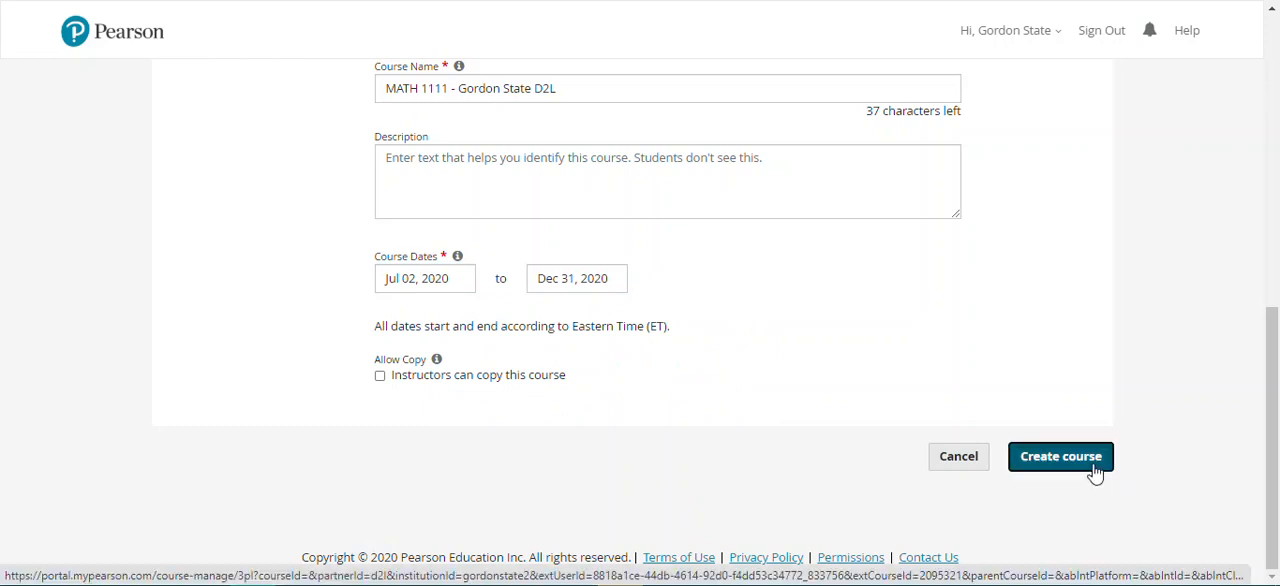
{"action": "left_click", "coordinate": [1061, 456]}
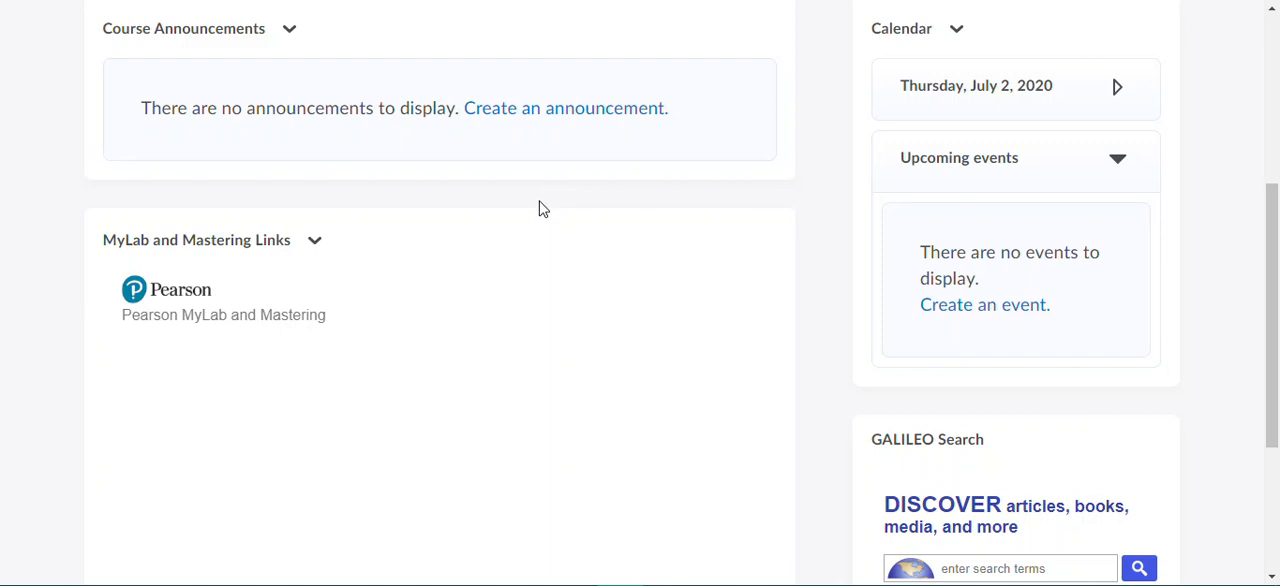
{"action": "mouse_move", "coordinate": [165, 340]}
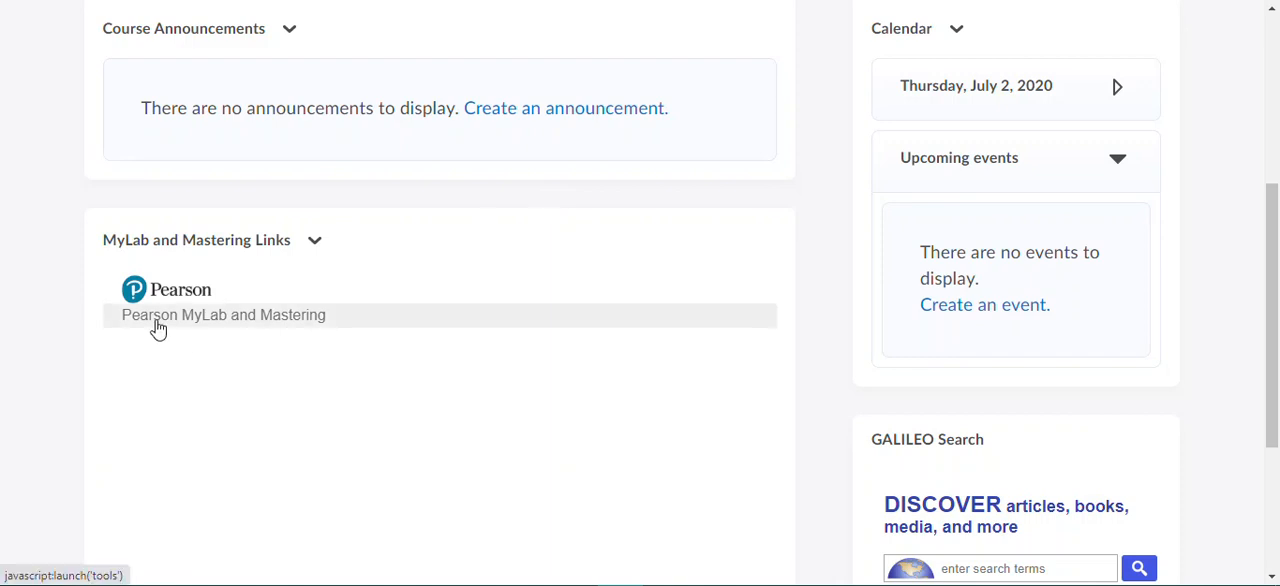
Step: Relaunch the Pearson MyLab and Mastering link to open the Sullivan course home and instructor tools
{"action": "left_click", "coordinate": [224, 315]}
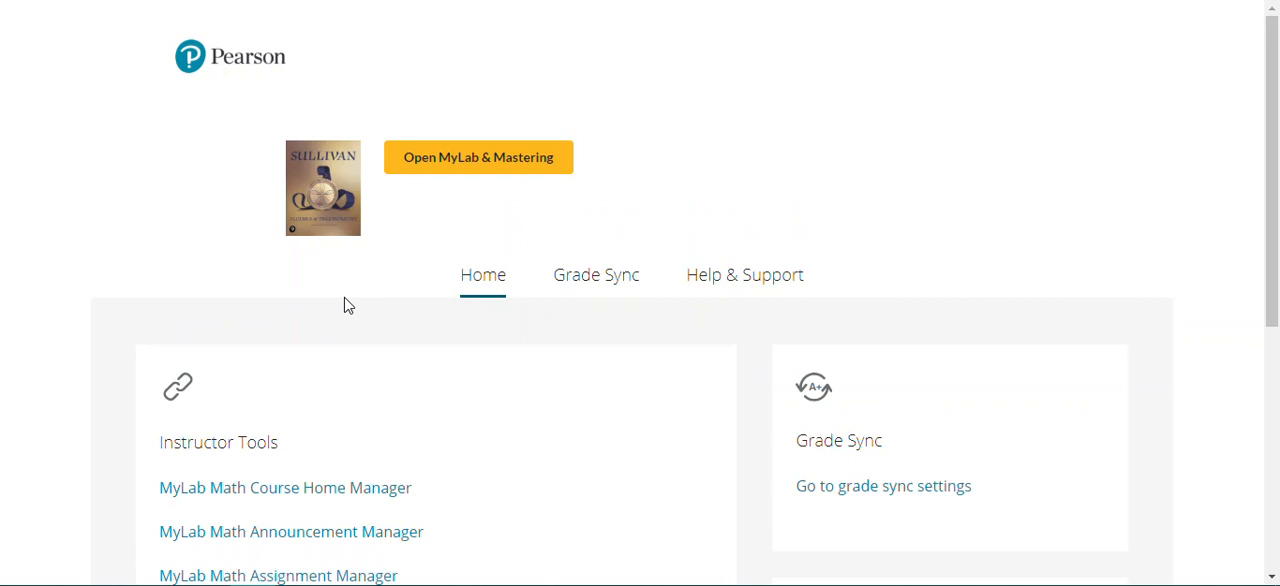
{"action": "mouse_move", "coordinate": [362, 296]}
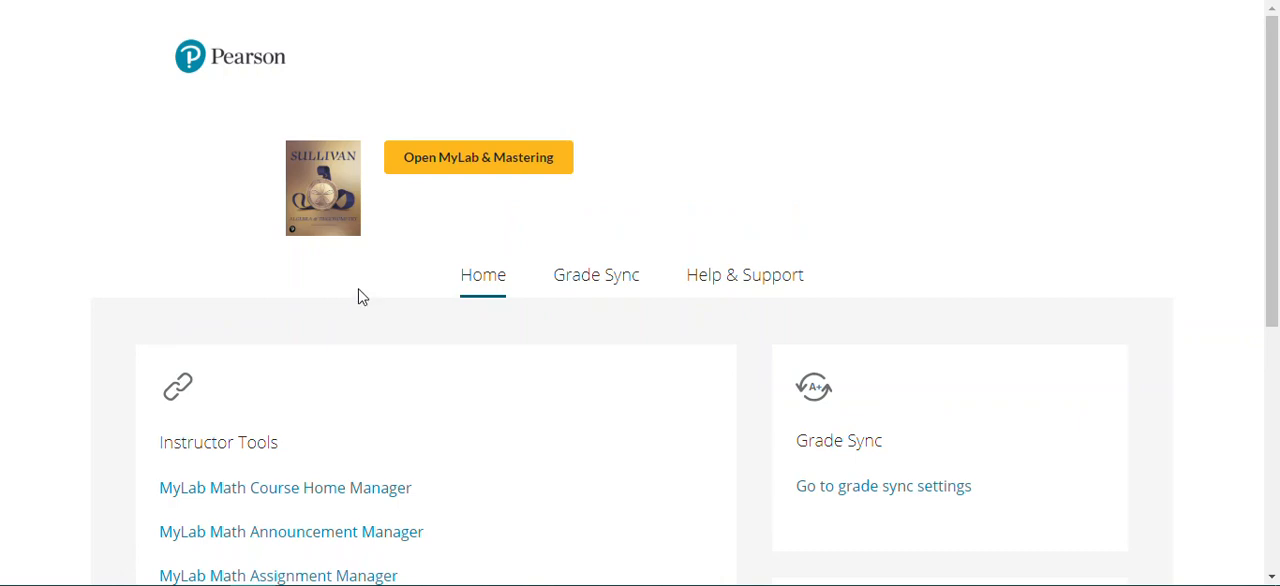
Step: Review the Instructor Tools and Student Links, then open the paired MATH 1111 MyLab Math course
{"action": "scroll", "scroll_direction": "down", "scroll_amount": 3}
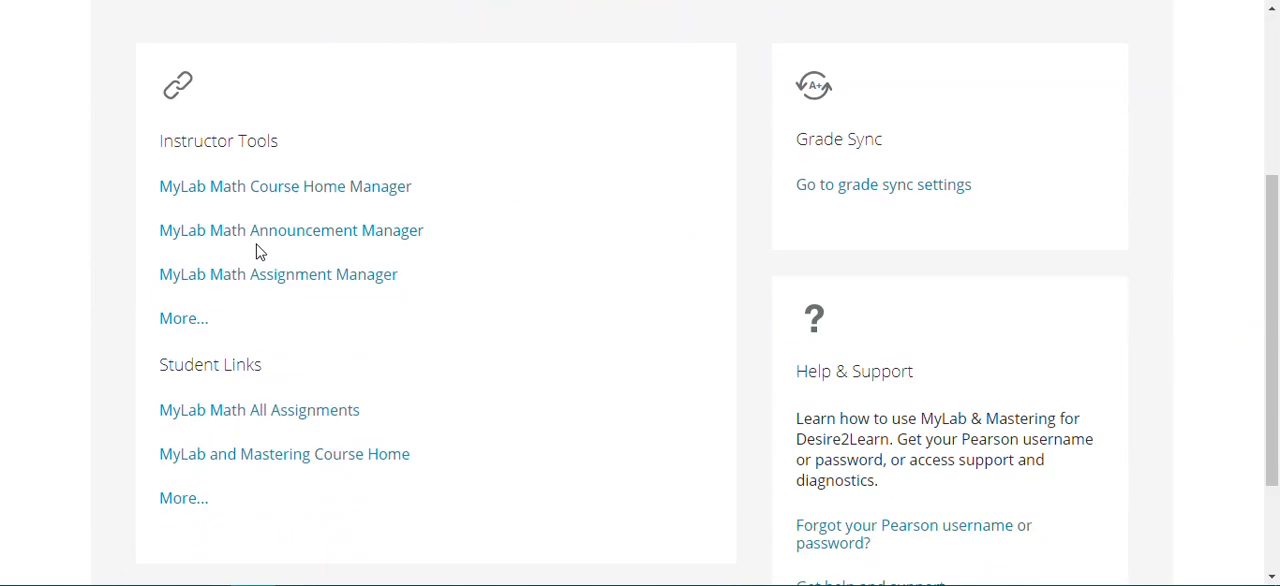
{"action": "scroll", "scroll_direction": "down", "scroll_amount": 3}
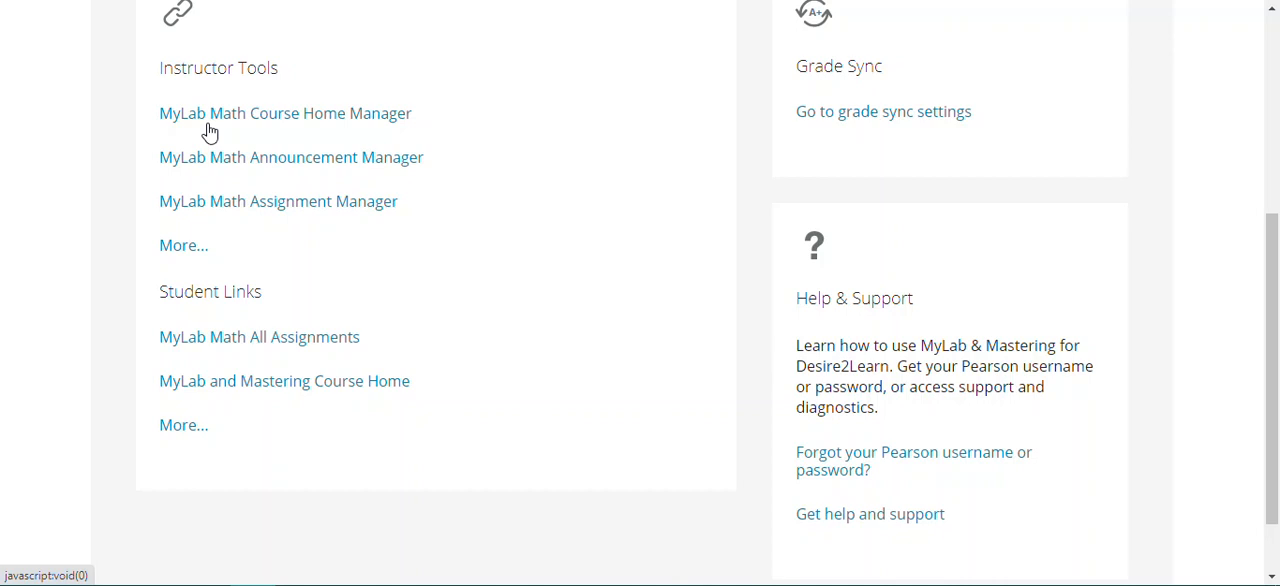
{"action": "mouse_move", "coordinate": [147, 396]}
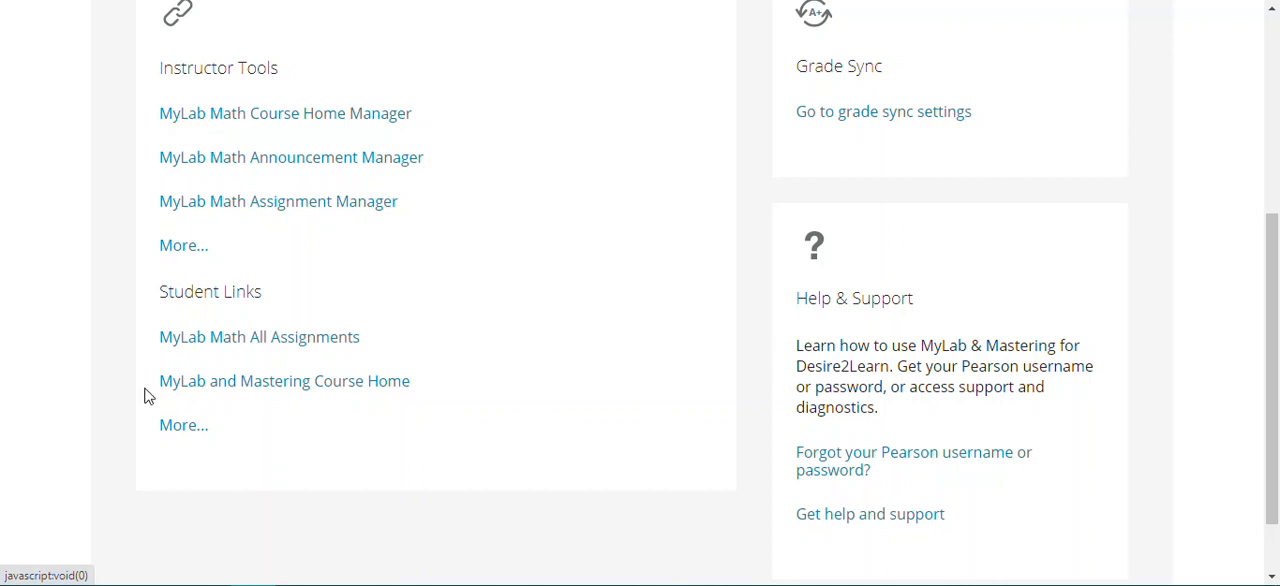
{"action": "mouse_move", "coordinate": [228, 367]}
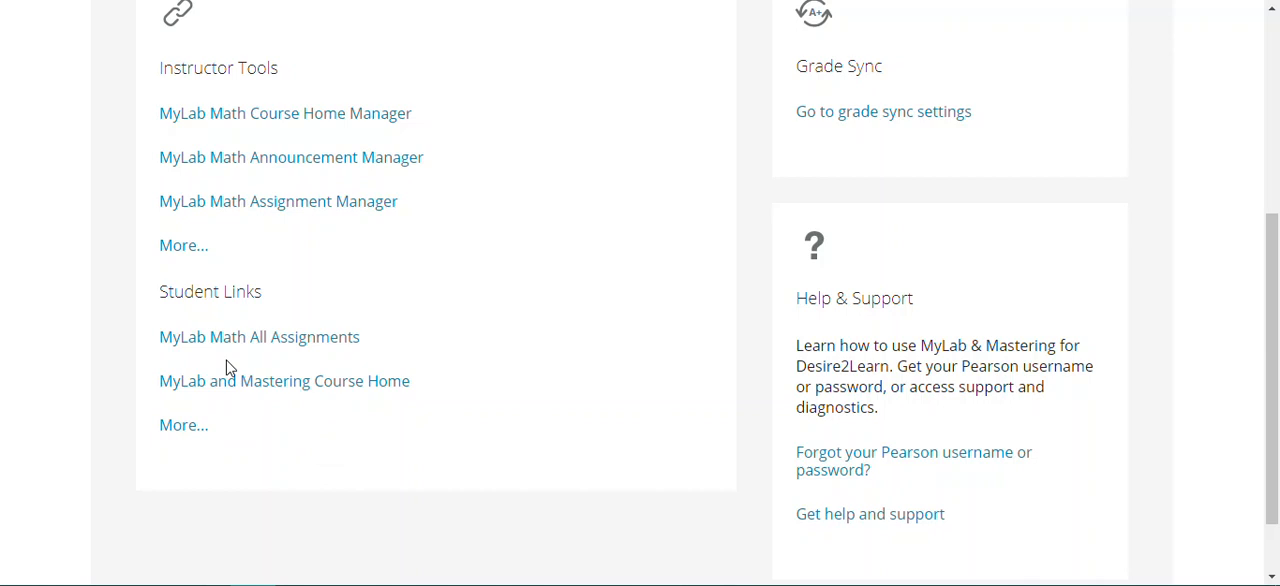
{"action": "scroll", "scroll_direction": "up", "scroll_amount": 3}
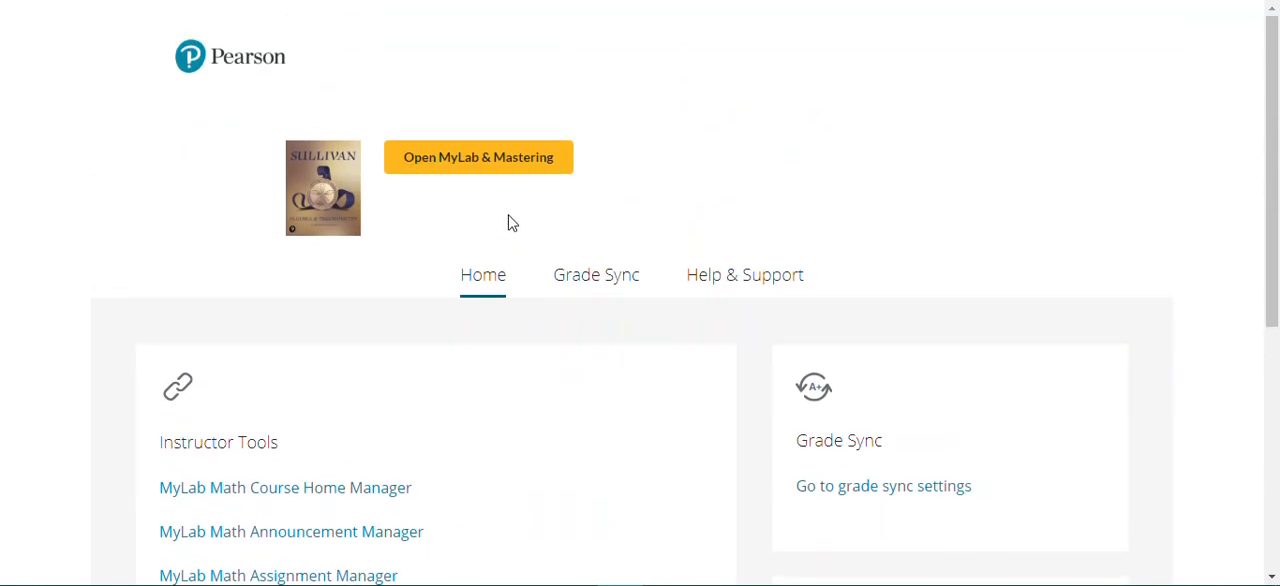
{"action": "left_click", "coordinate": [478, 157]}
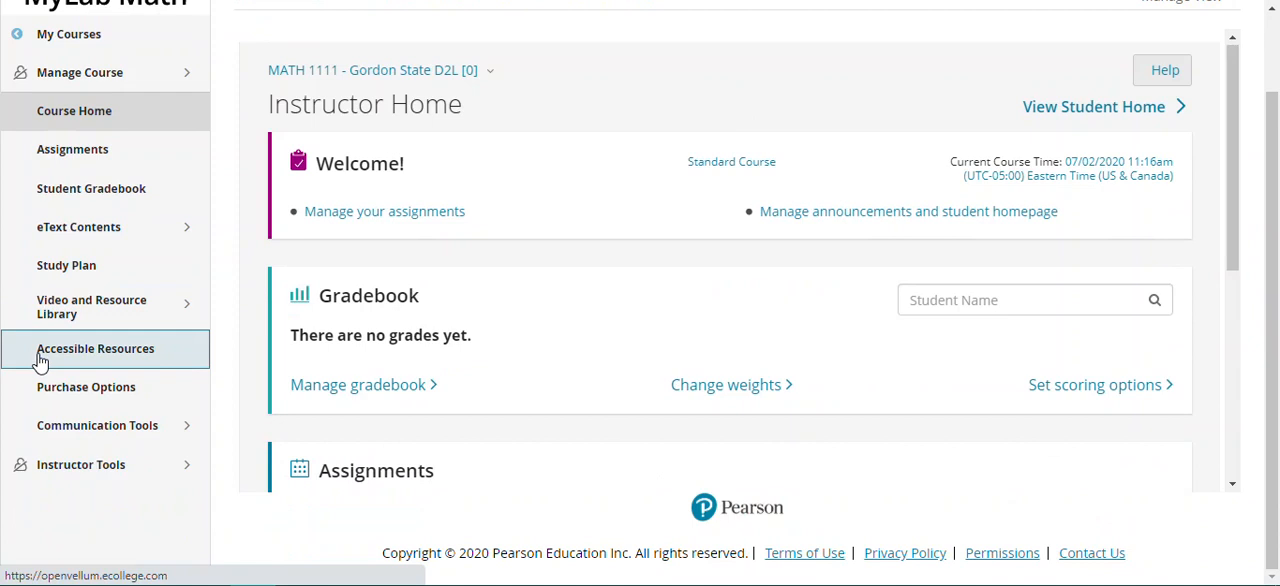
{"action": "mouse_move", "coordinate": [80, 464]}
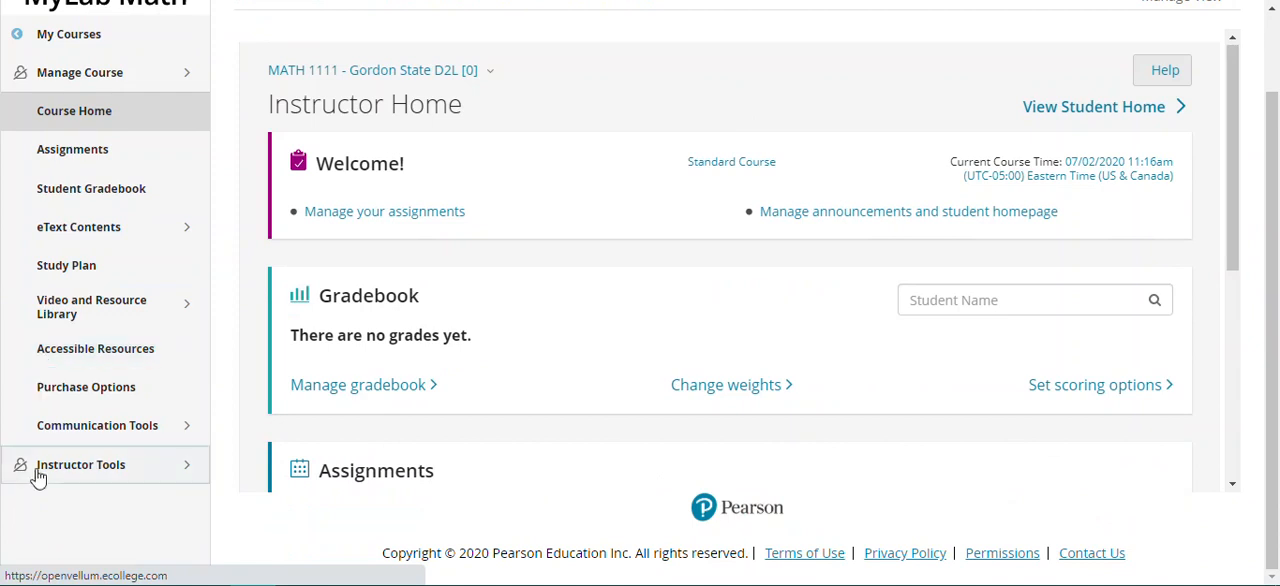
Step: Open the Assignment Manager from the Instructor Tools menu in MyLab Math
{"action": "left_click", "coordinate": [80, 464]}
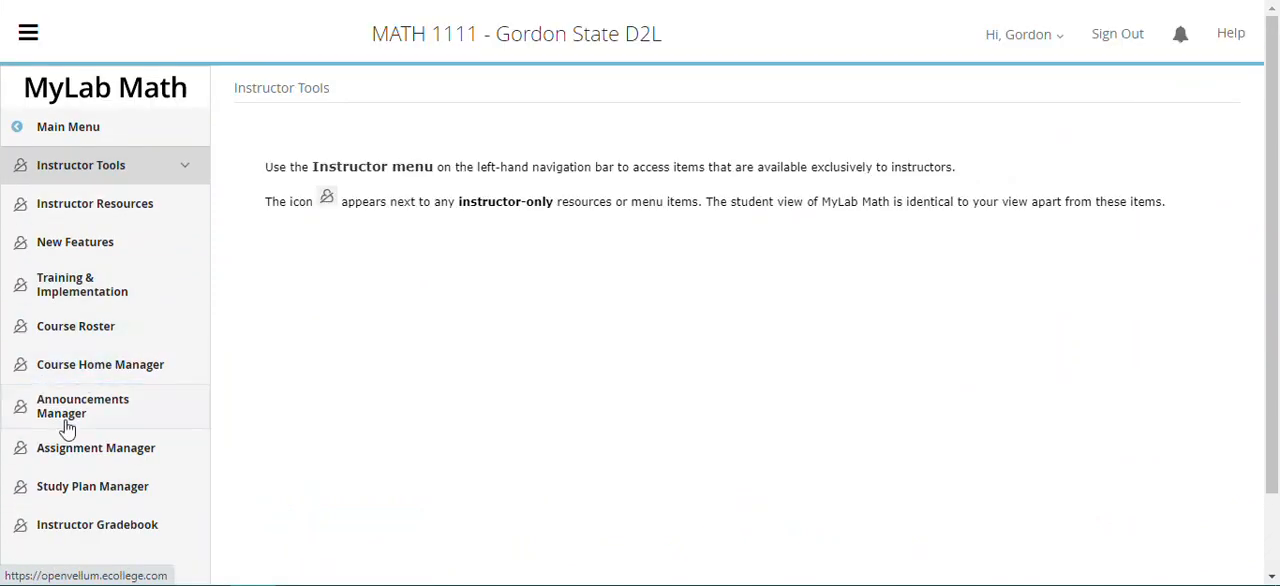
{"action": "left_click", "coordinate": [96, 447]}
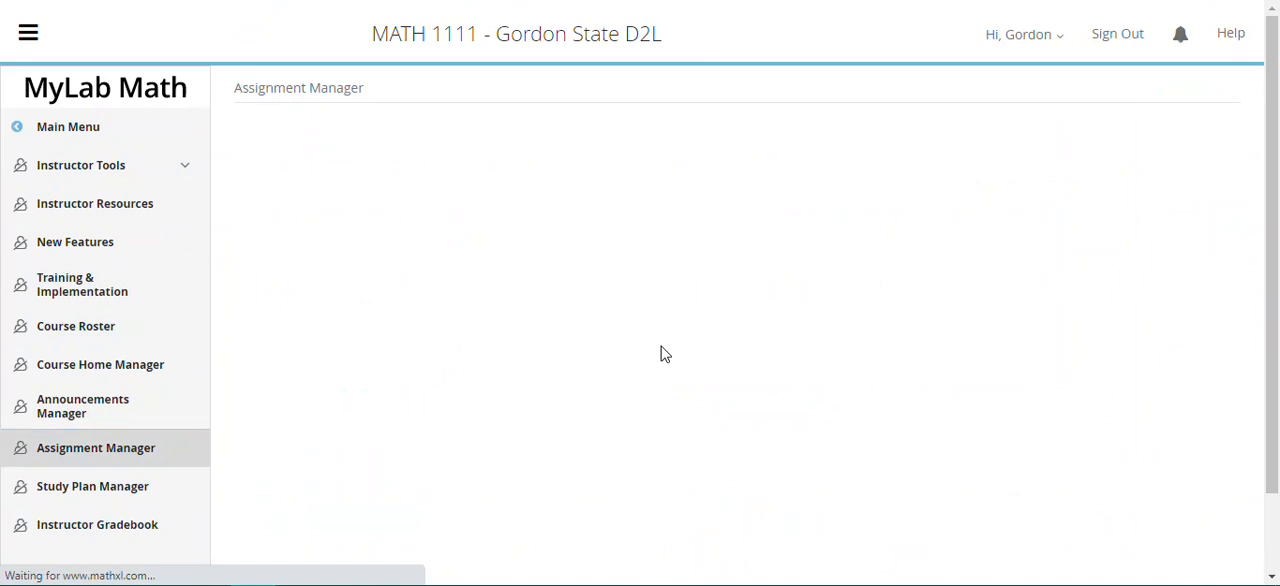